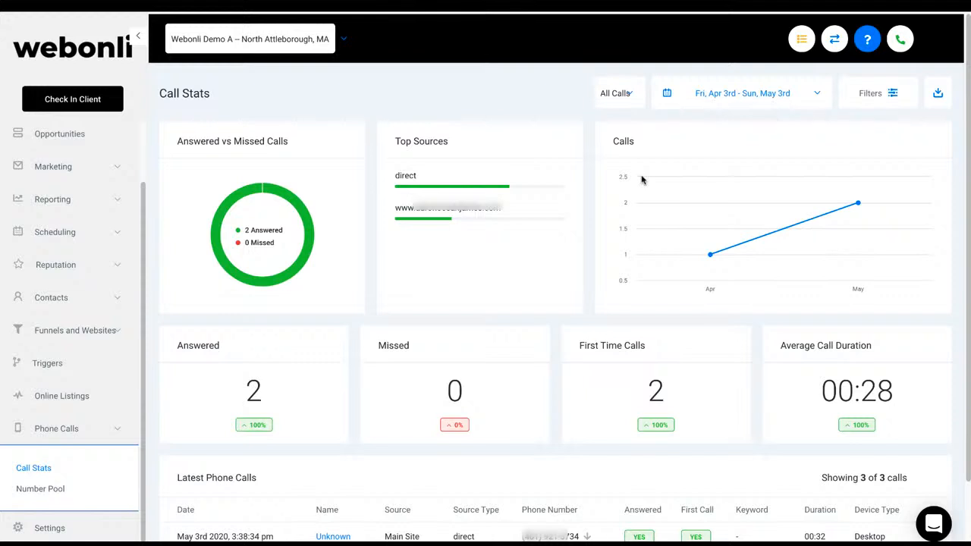
mouse_move(360, 161)
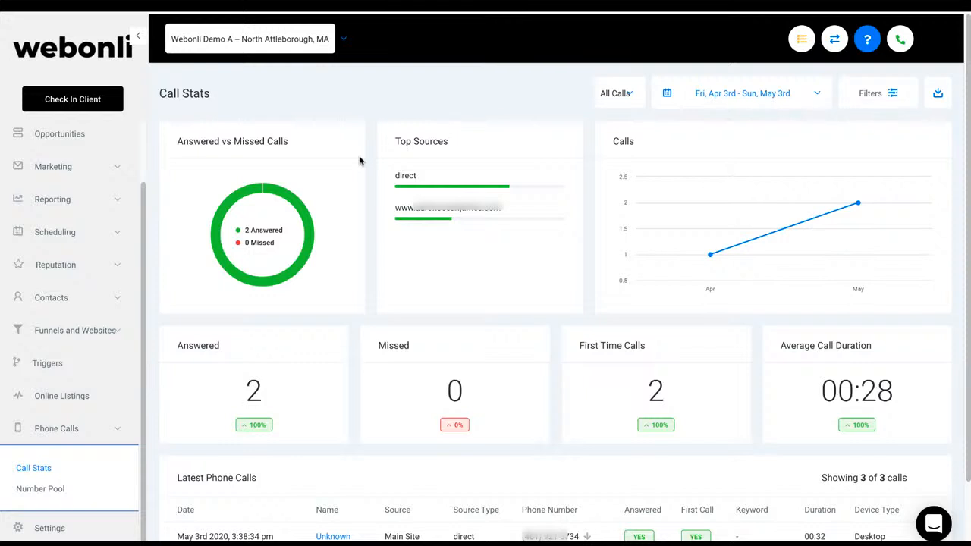
mouse_move(423, 325)
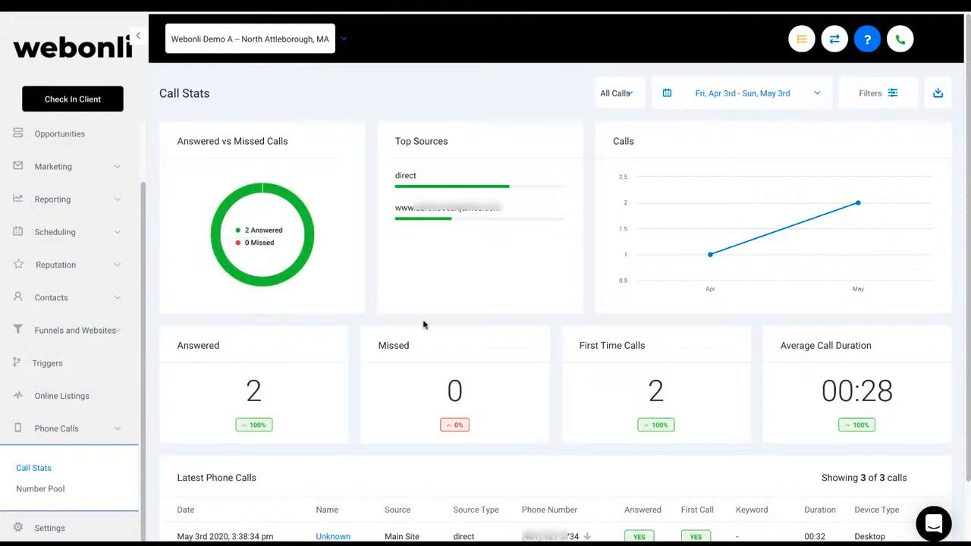
mouse_move(533, 404)
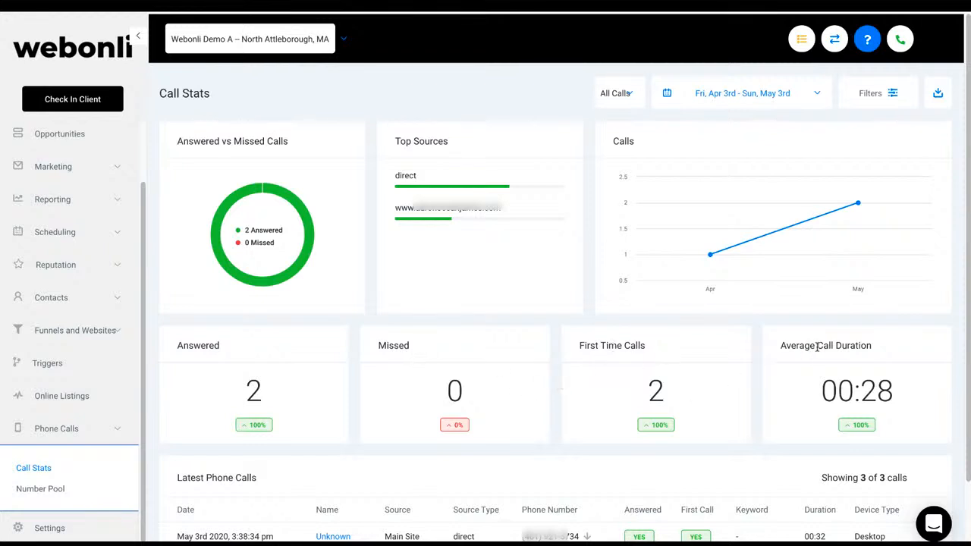
mouse_move(568, 247)
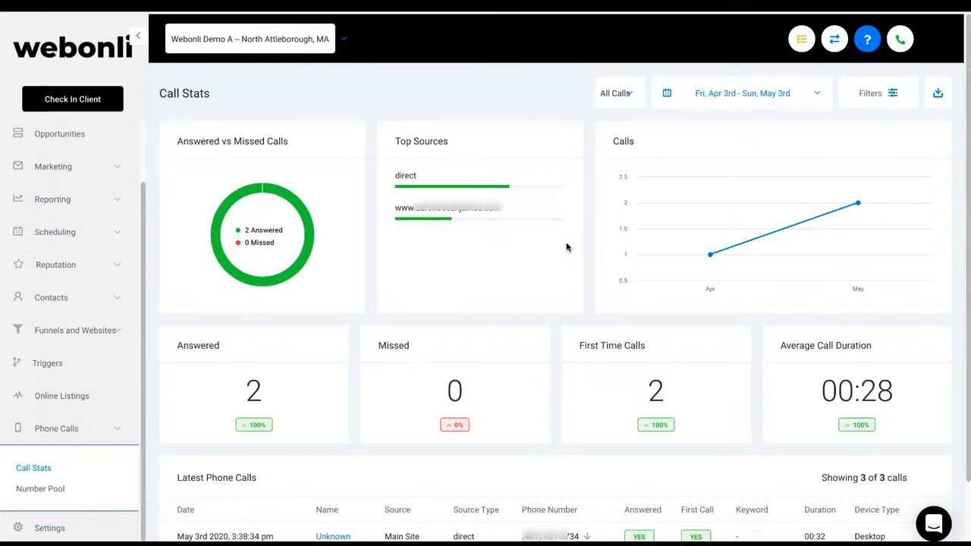
mouse_move(470, 304)
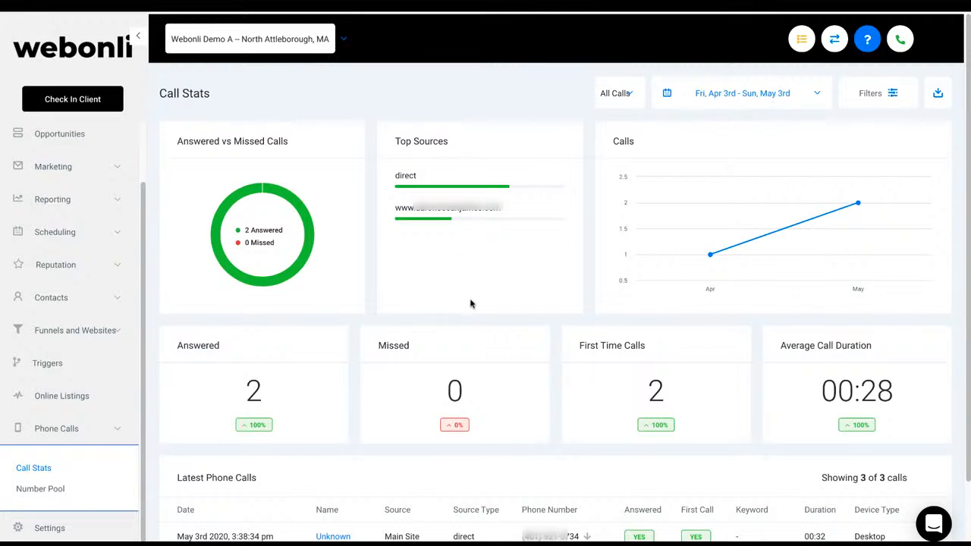
mouse_move(206, 519)
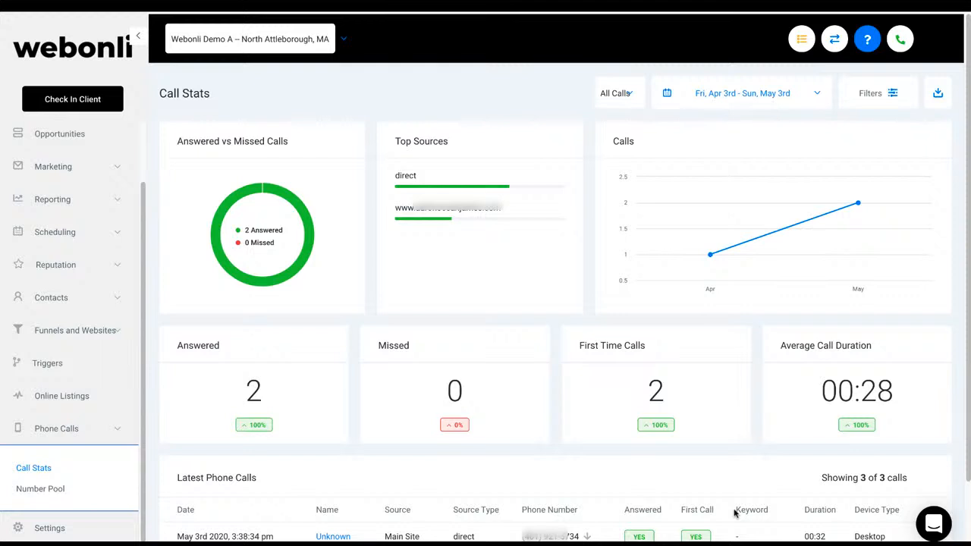
mouse_move(680, 366)
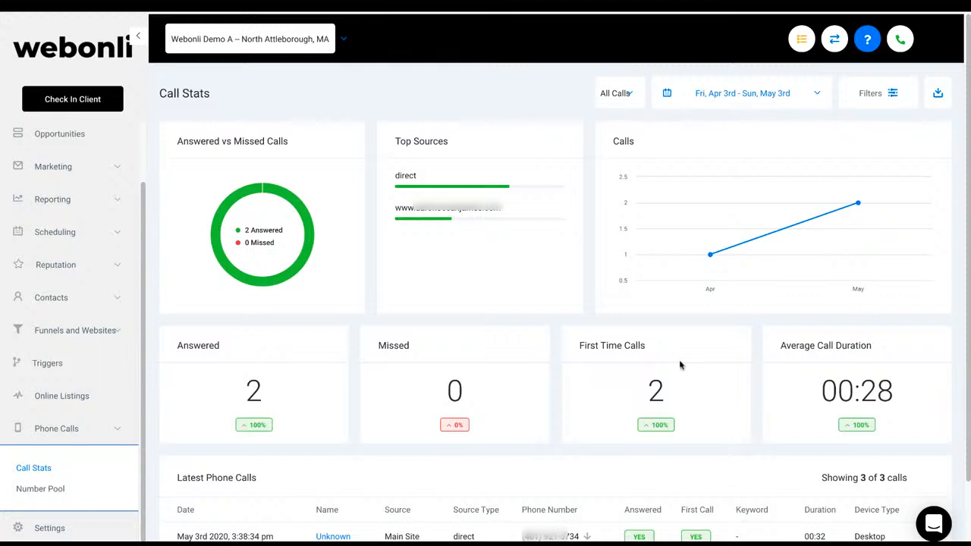
mouse_move(399, 358)
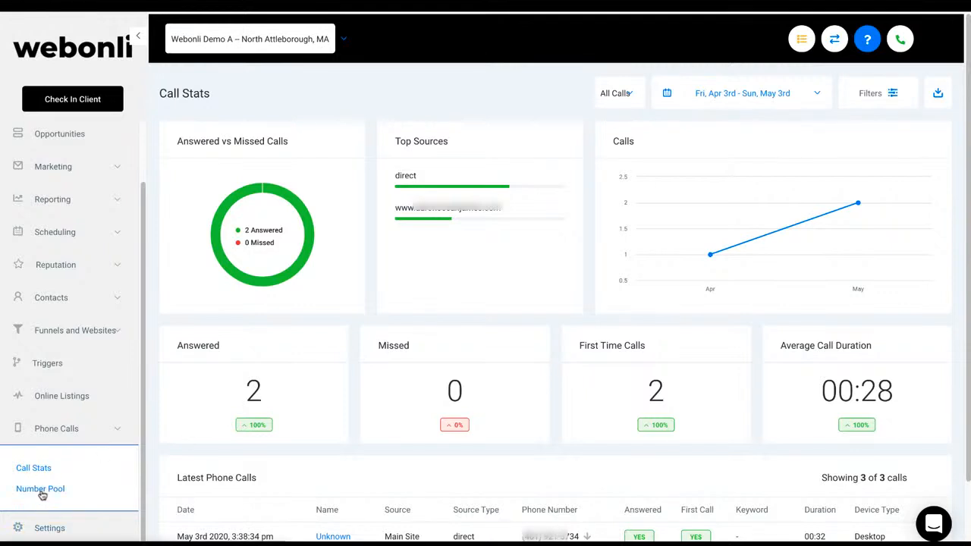
Open the Number Pool list and start creating a new tracking number pool.
left_click(40, 489)
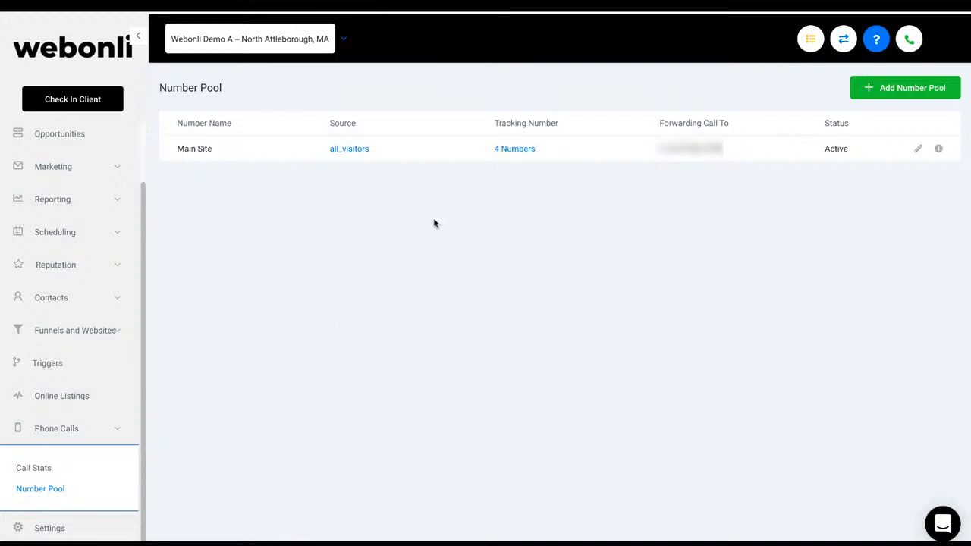
mouse_move(442, 217)
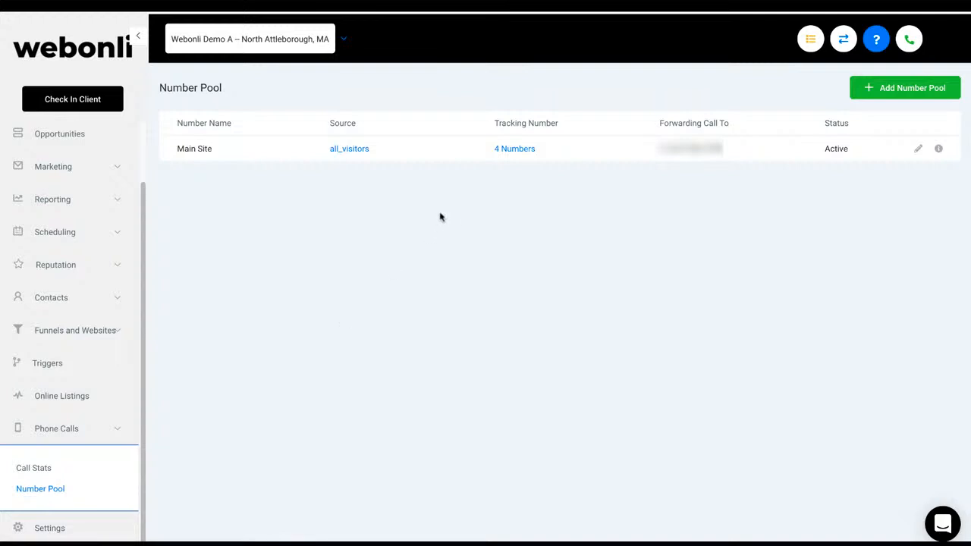
mouse_move(893, 101)
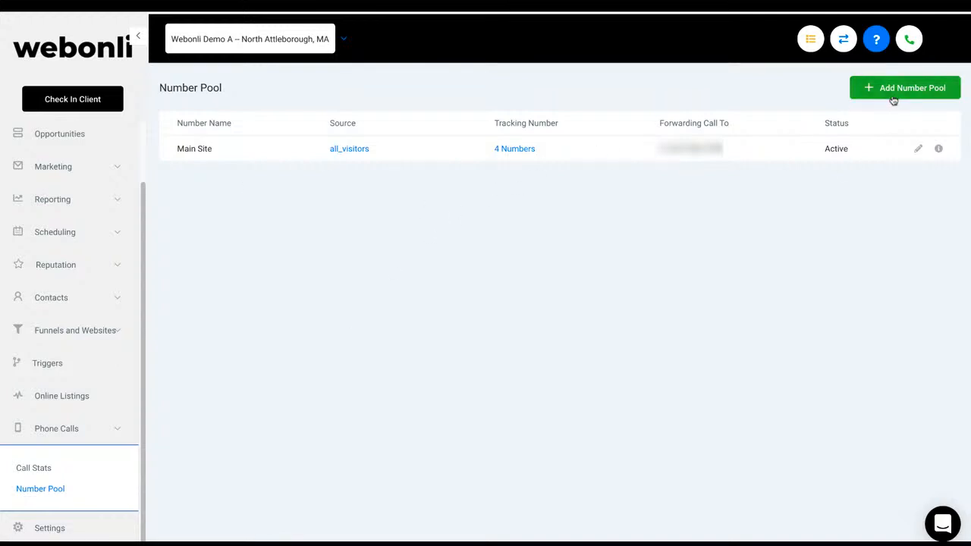
mouse_move(597, 143)
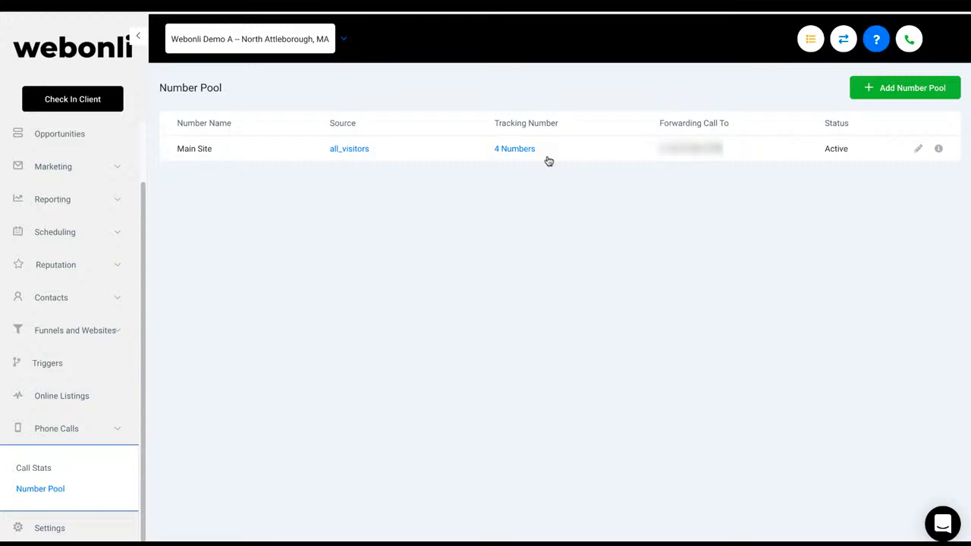
mouse_move(613, 104)
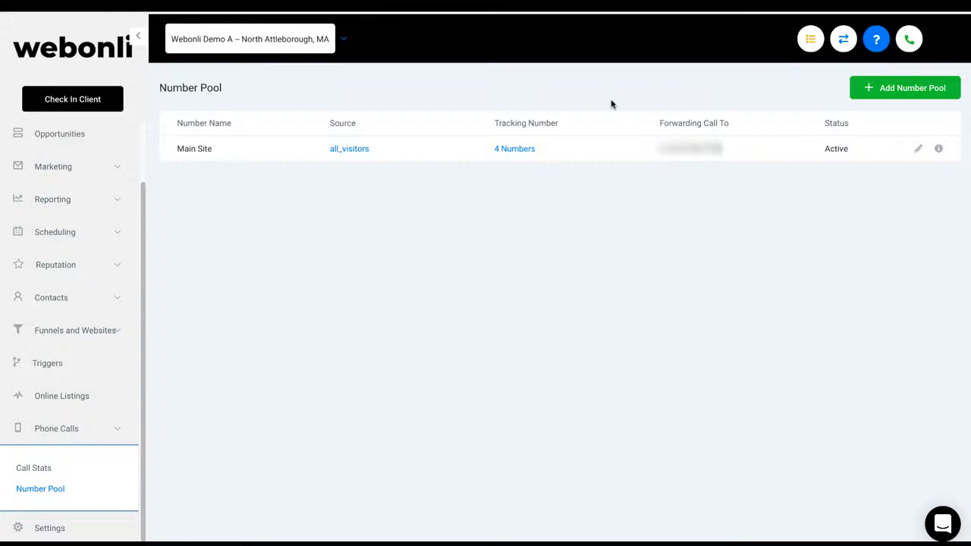
mouse_move(886, 102)
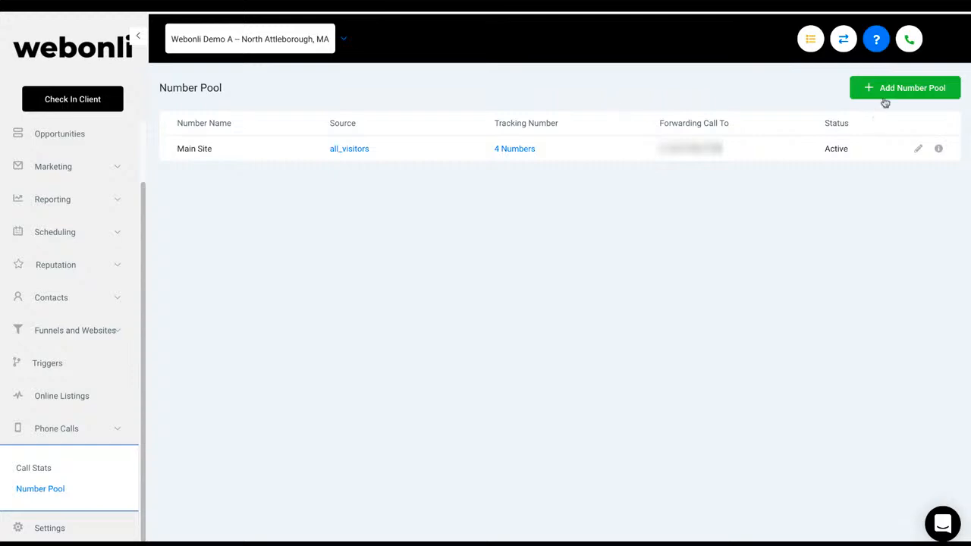
left_click(904, 87)
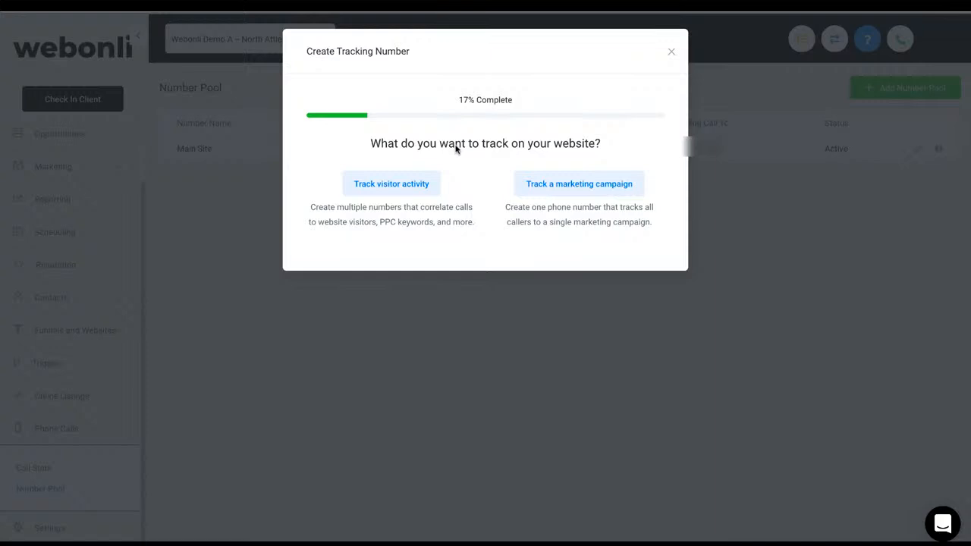
mouse_move(592, 167)
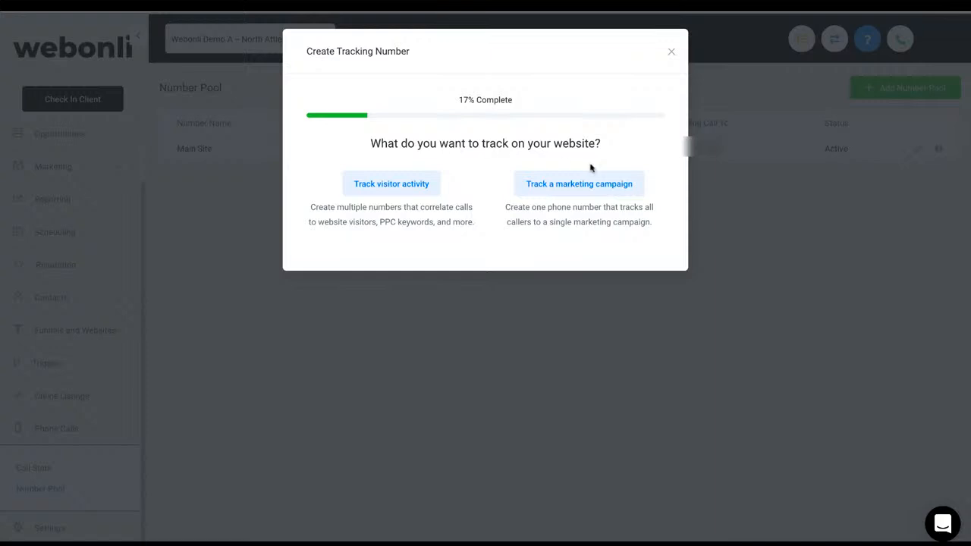
mouse_move(479, 169)
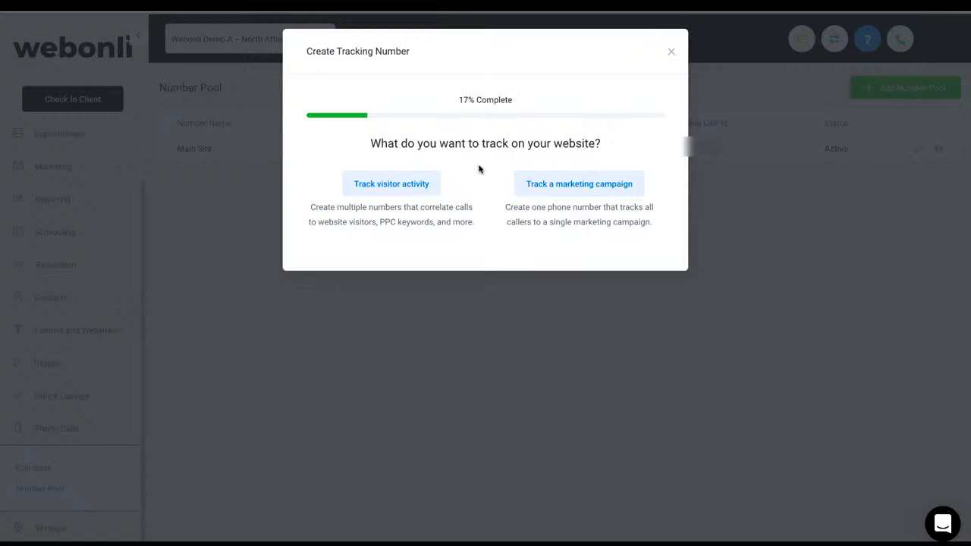
mouse_move(392, 183)
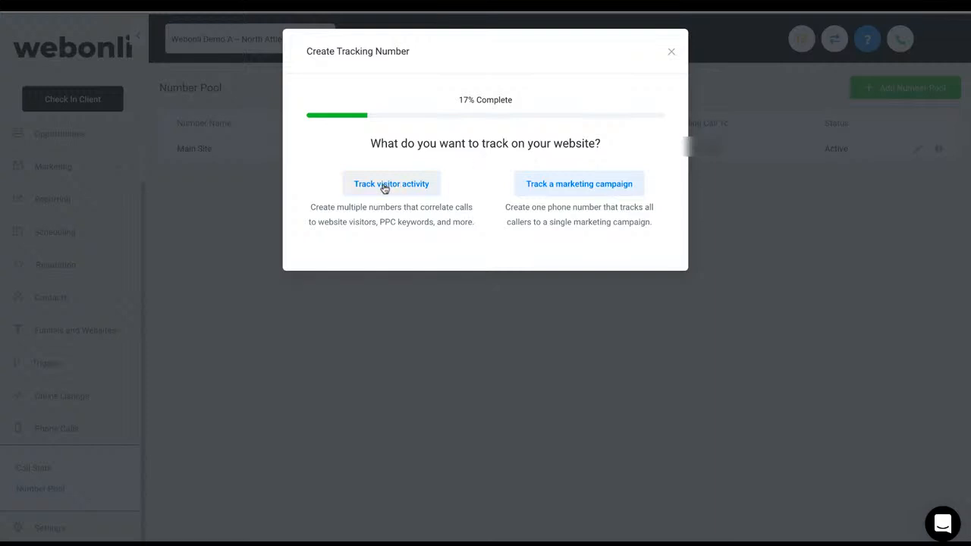
Track visitor activity for all visitors and continue to pool creation.
left_click(391, 183)
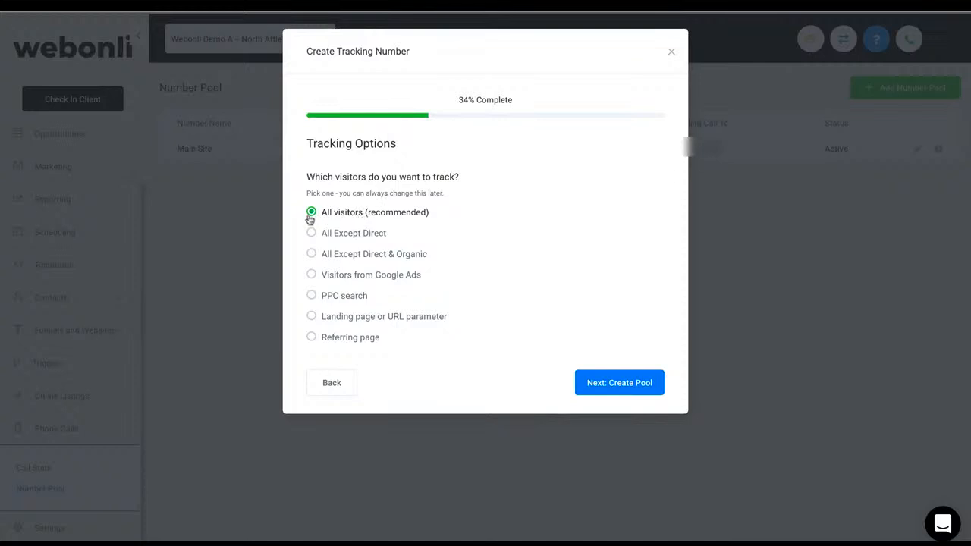
left_click(619, 382)
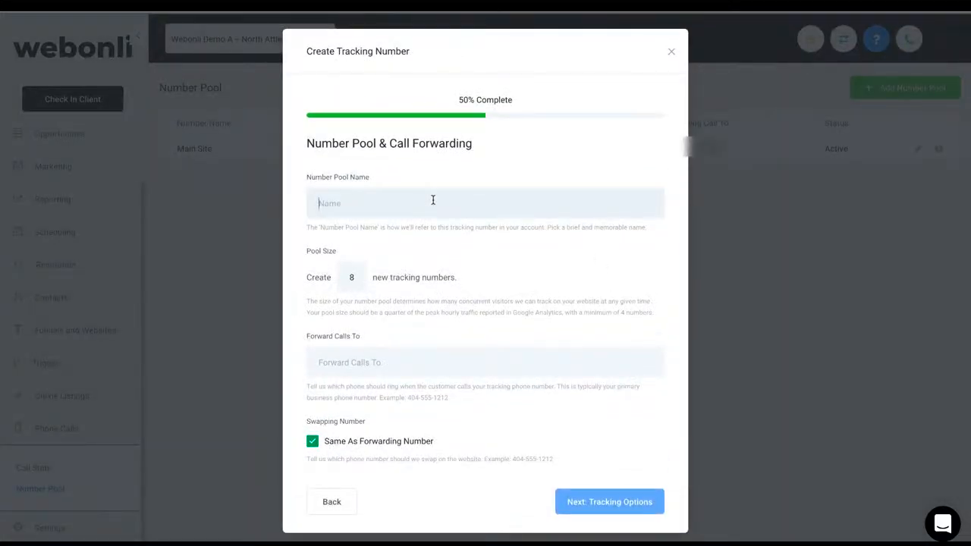
Name the pool 'Main website' and set the pool size to 4.
type("M")
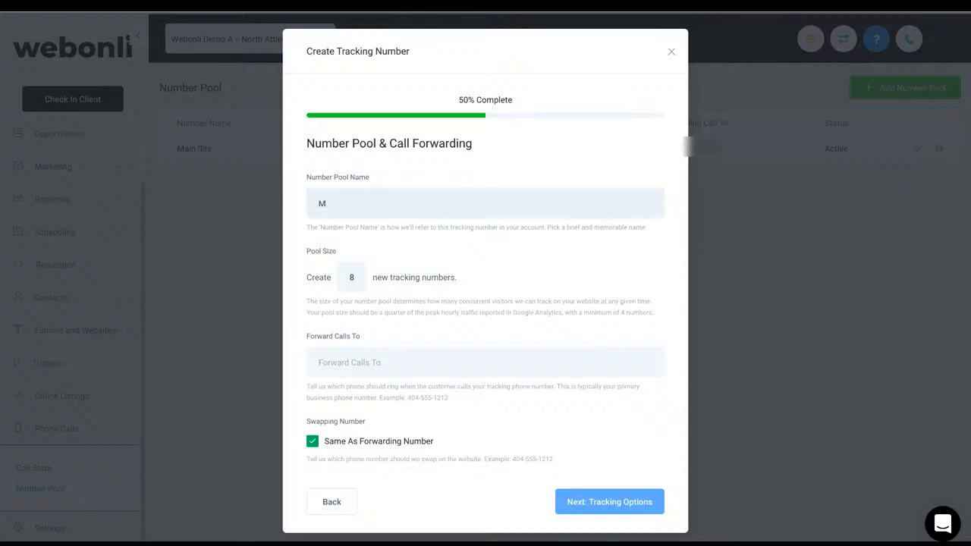
type("Main weboste")
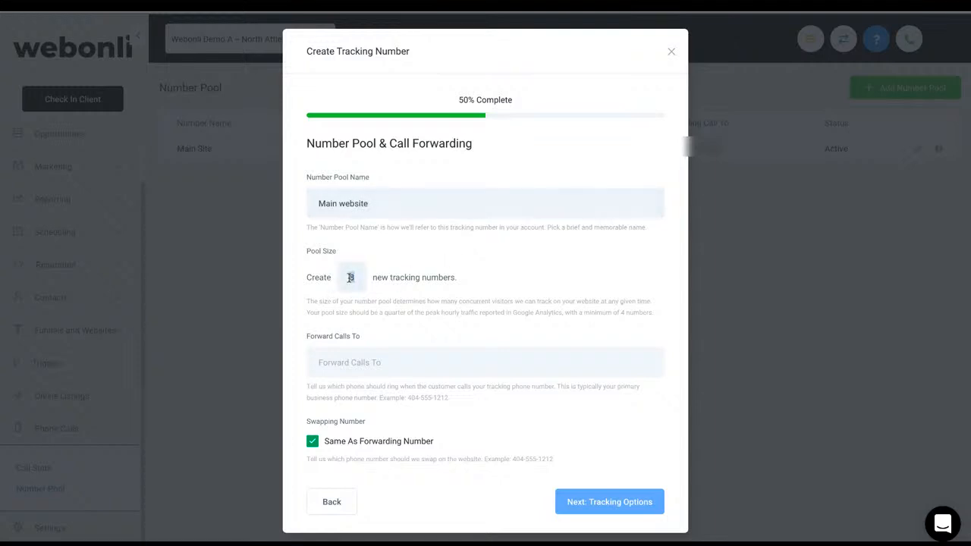
type("4")
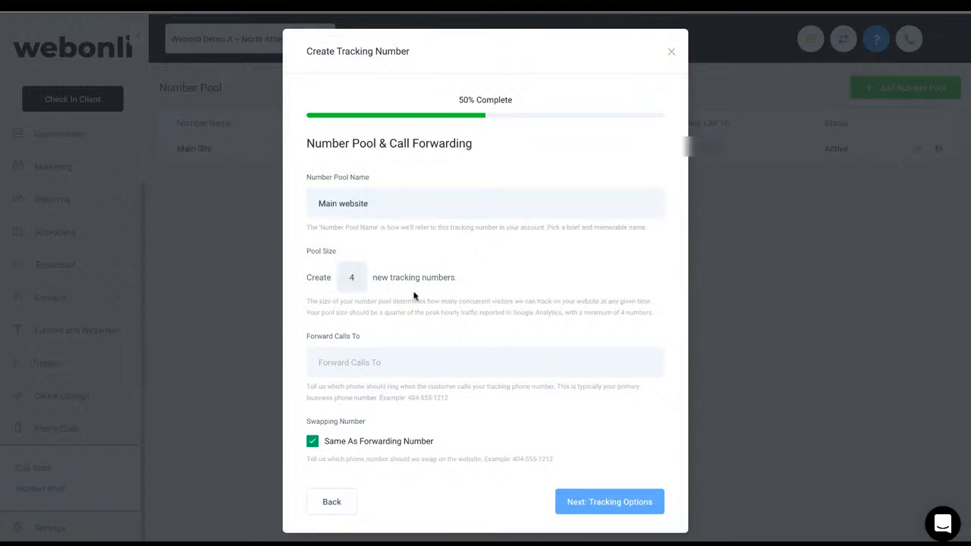
mouse_move(387, 304)
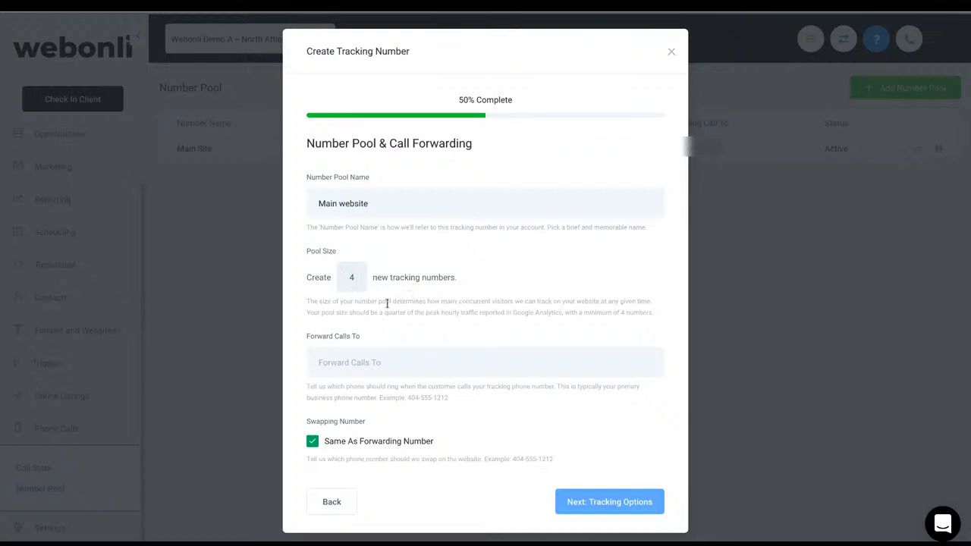
mouse_move(579, 305)
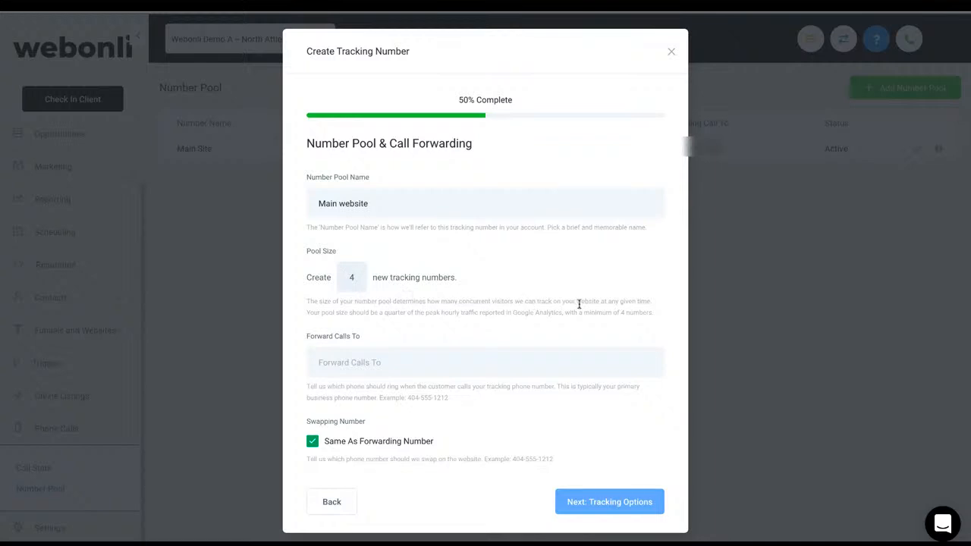
mouse_move(444, 305)
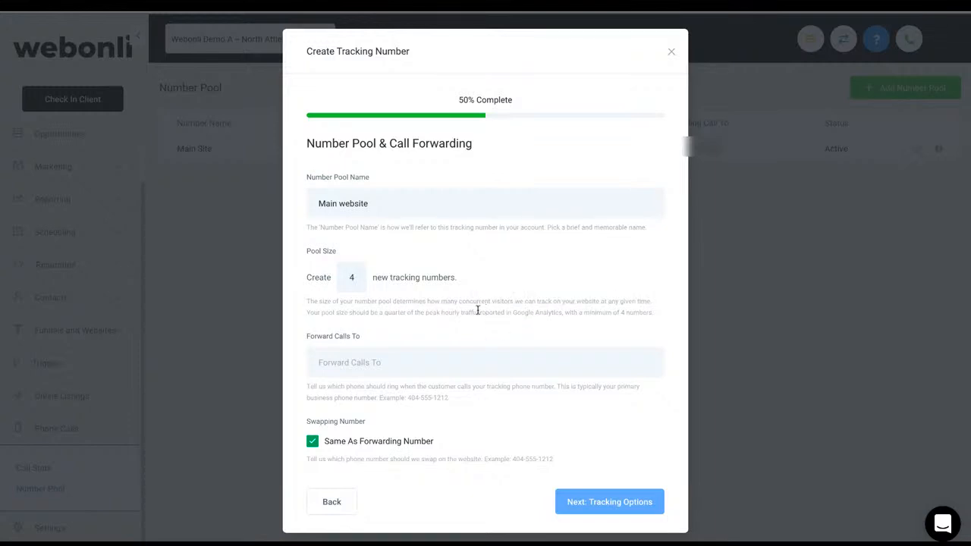
mouse_move(579, 321)
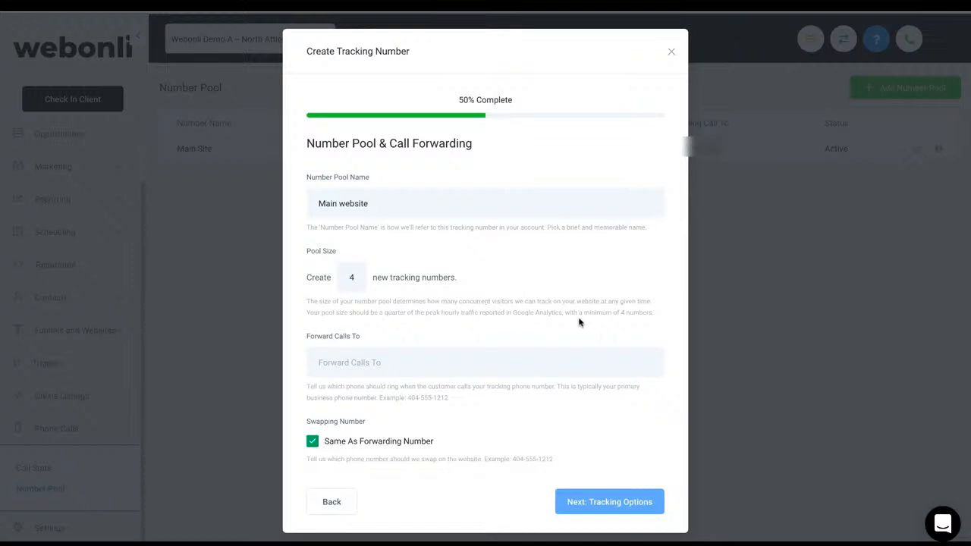
mouse_move(434, 312)
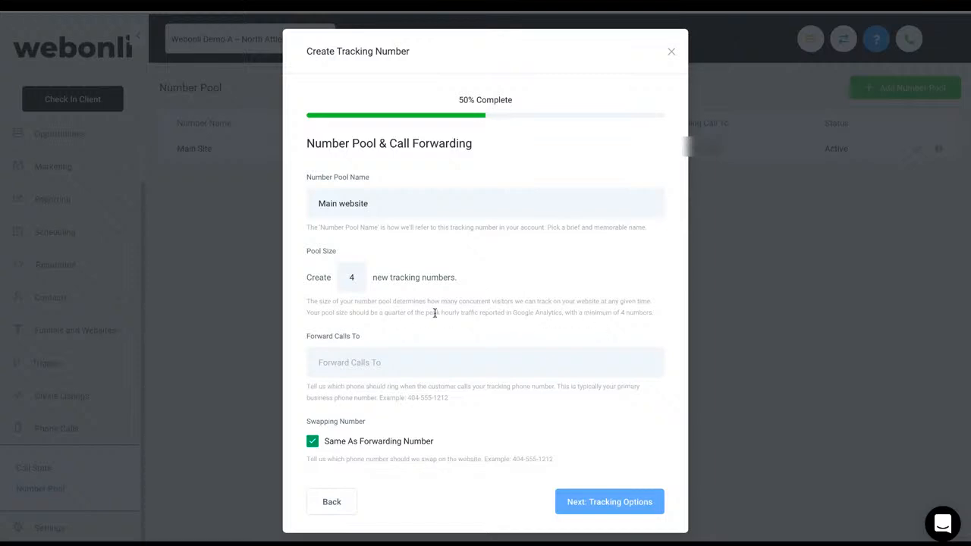
mouse_move(612, 311)
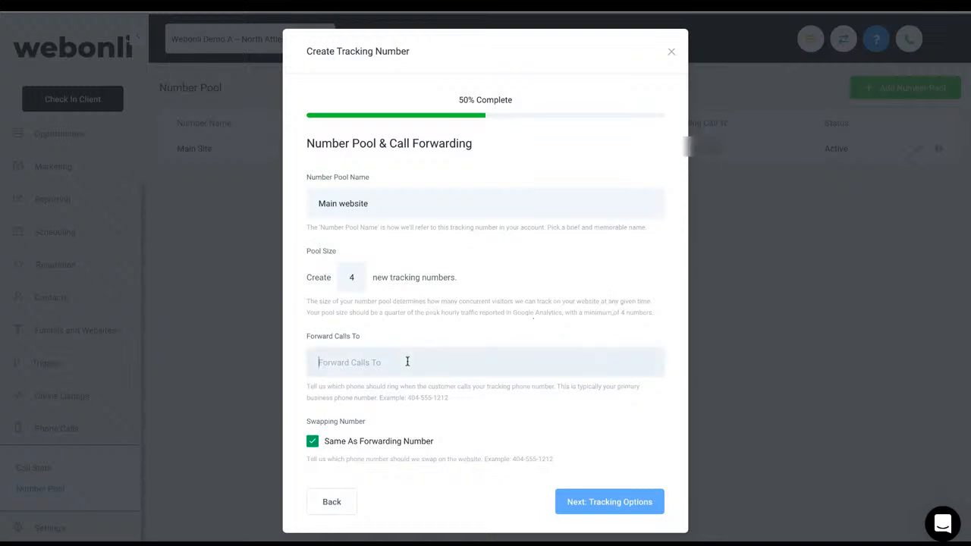
type("+17817778")
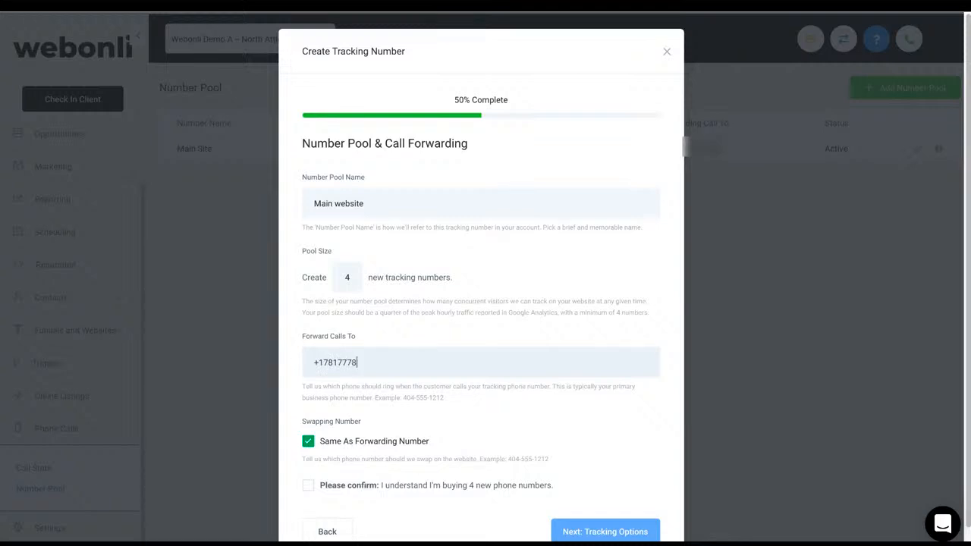
type("(781) 777-8899")
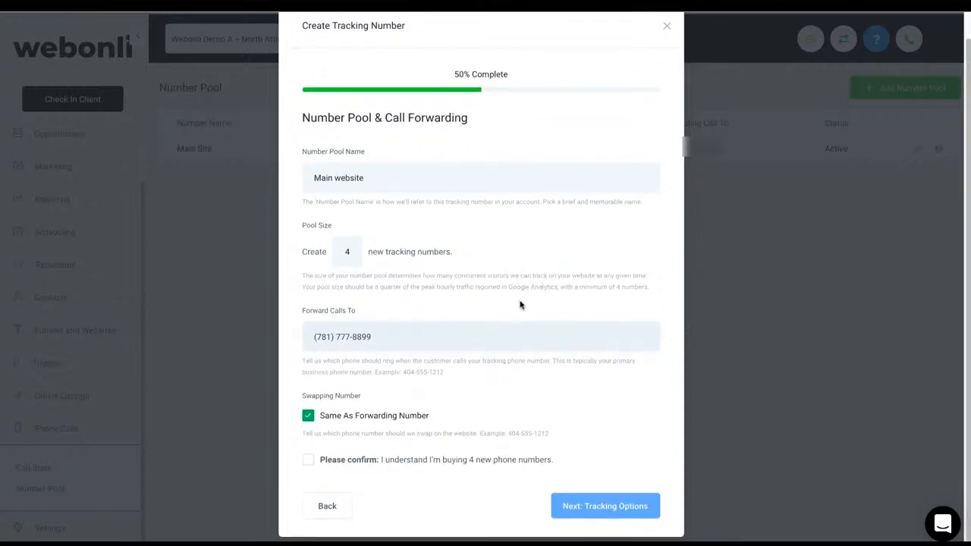
mouse_move(402, 421)
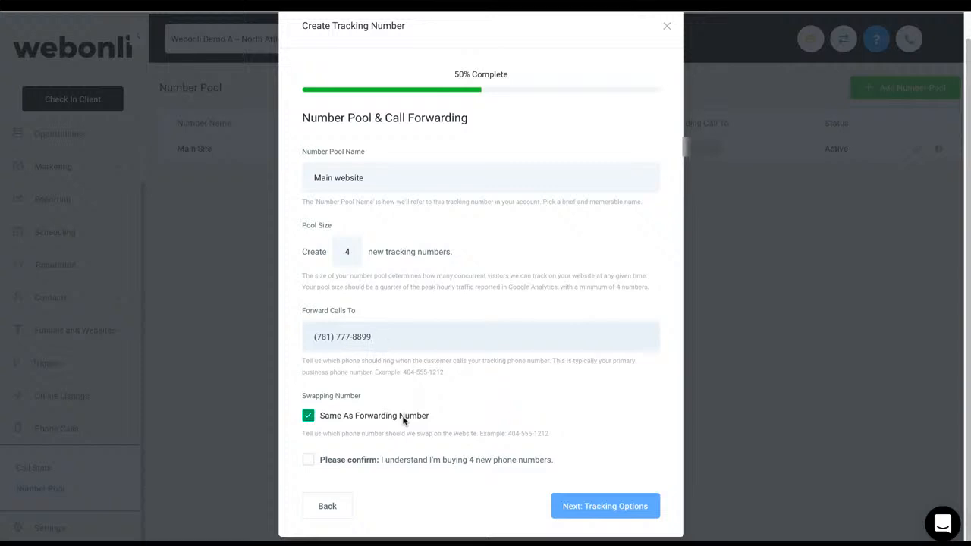
mouse_move(406, 416)
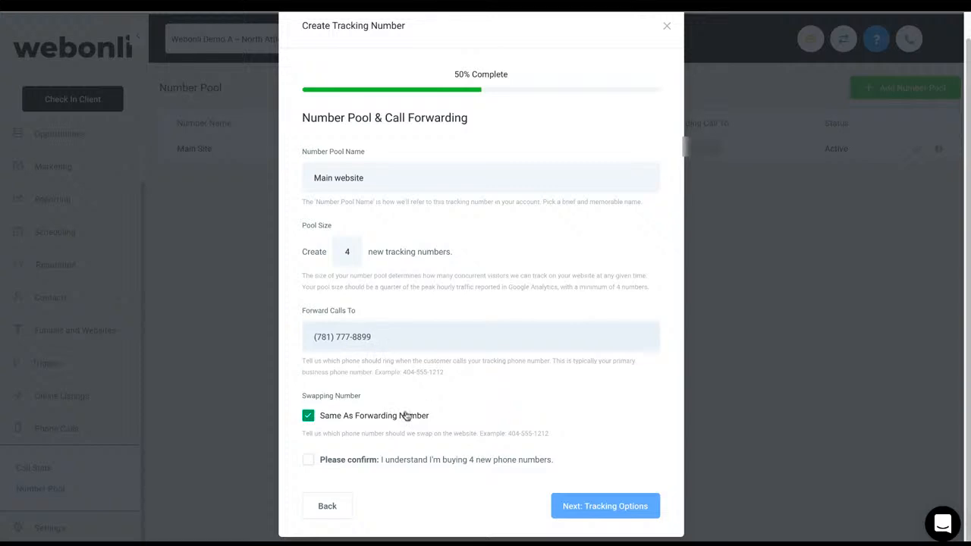
left_click(308, 415)
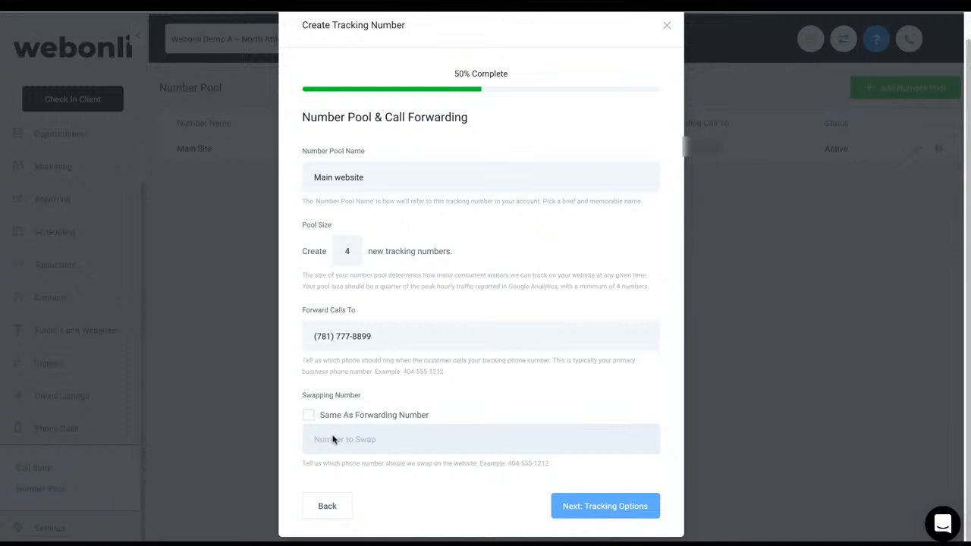
type("+1781444")
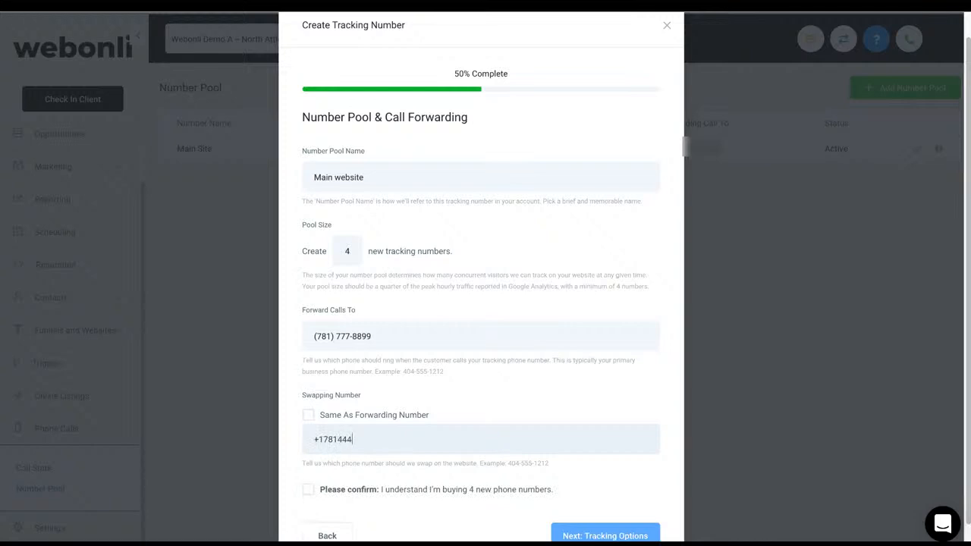
type("(781) 444-5656")
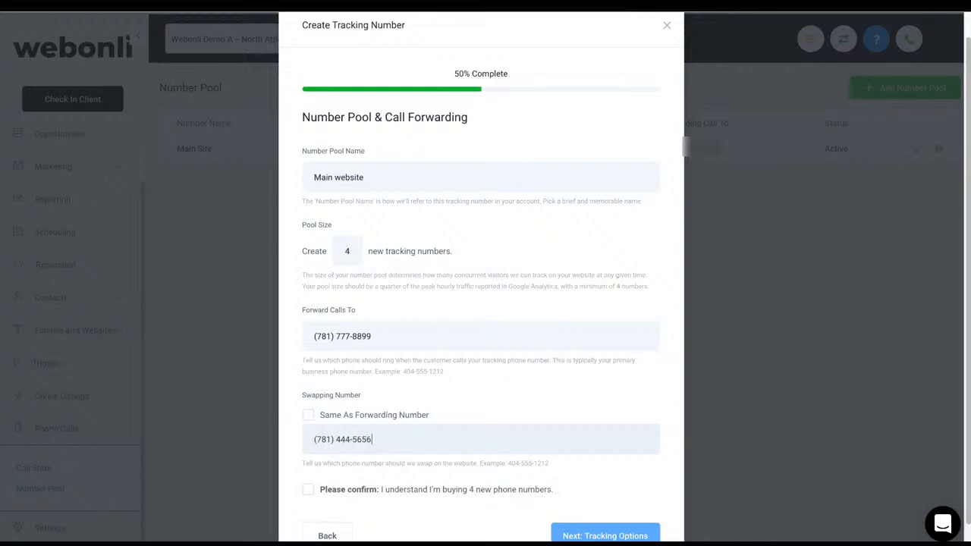
mouse_move(340, 316)
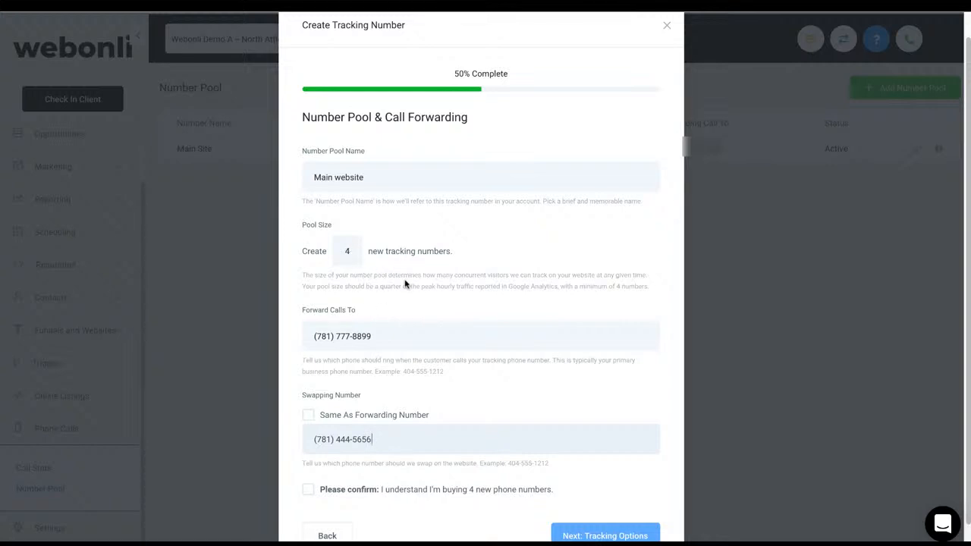
mouse_move(407, 284)
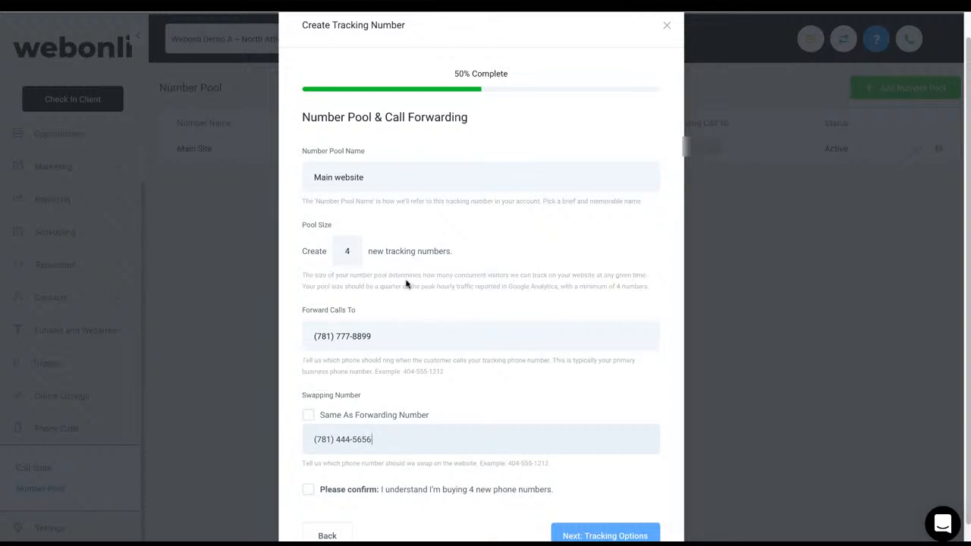
mouse_move(382, 504)
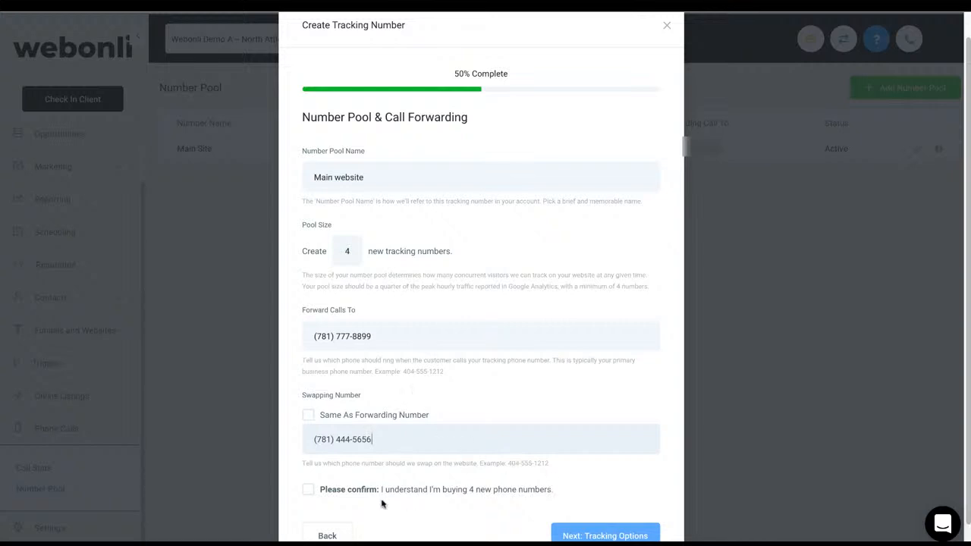
mouse_move(471, 426)
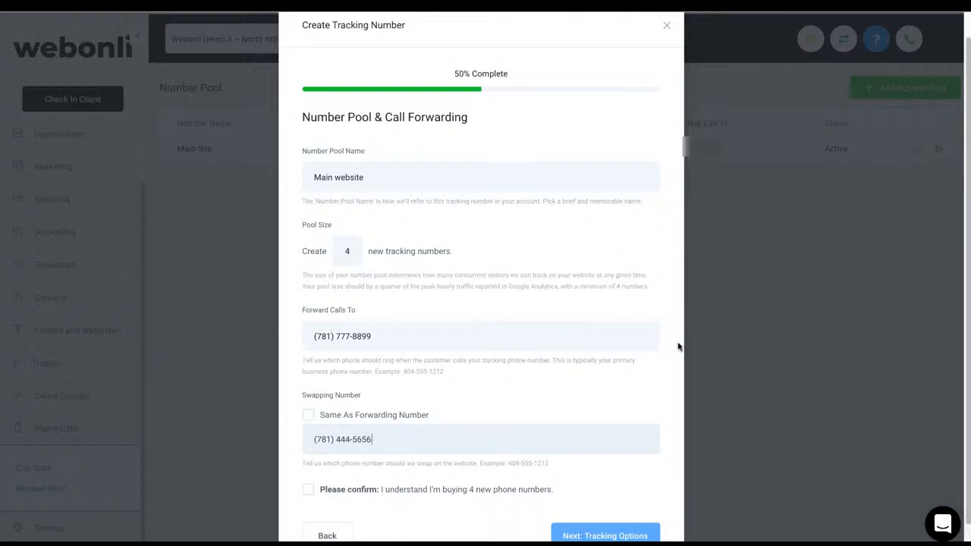
mouse_move(621, 123)
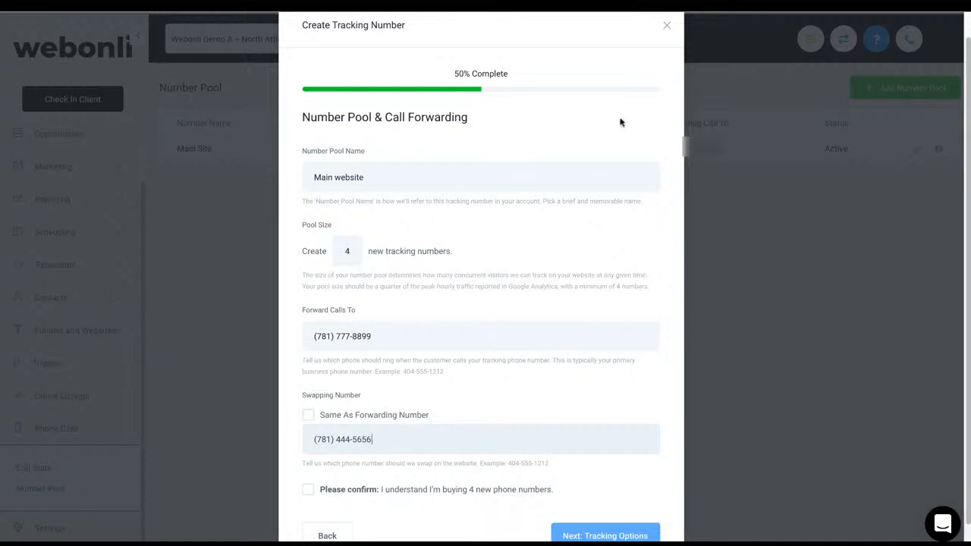
mouse_move(667, 26)
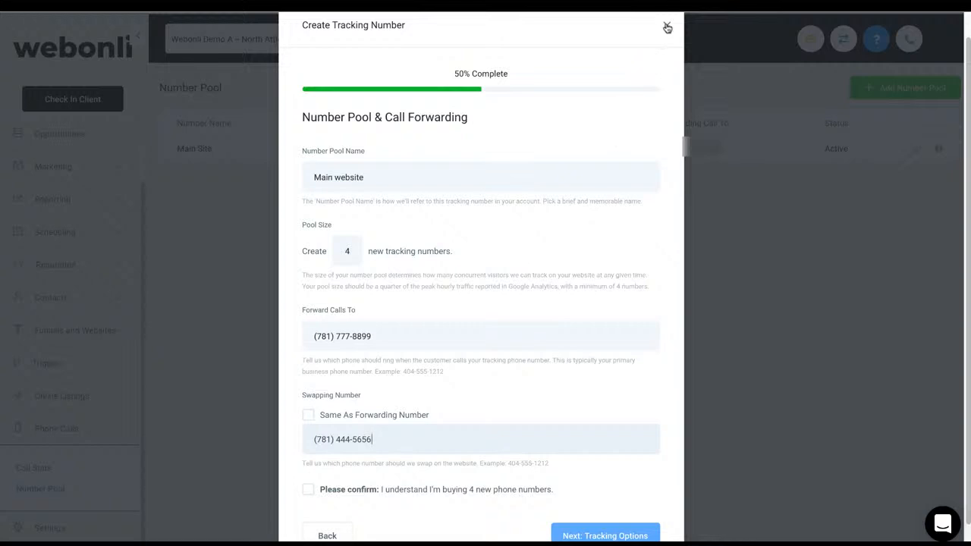
left_click(667, 26)
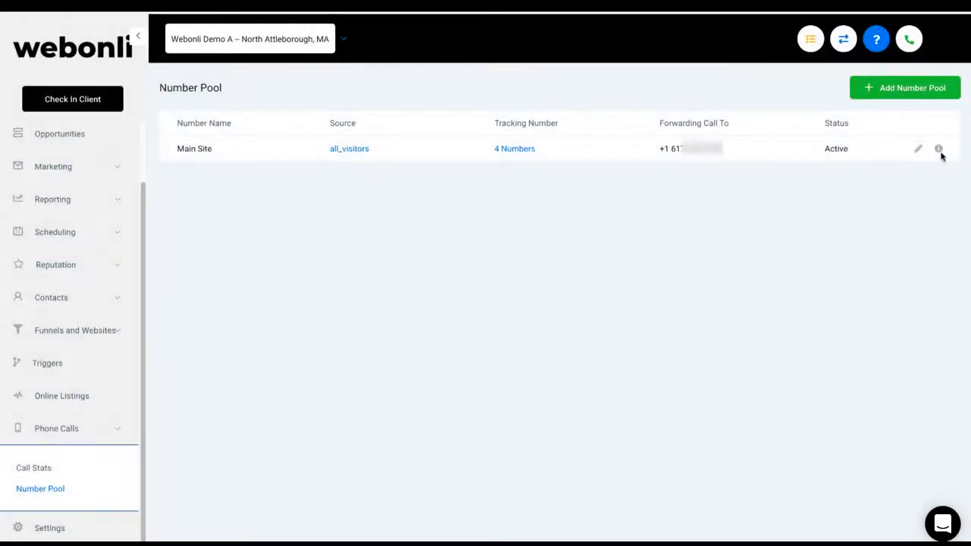
View the Main Site pool's setup instructions and copy its JavaScript snippet.
left_click(938, 149)
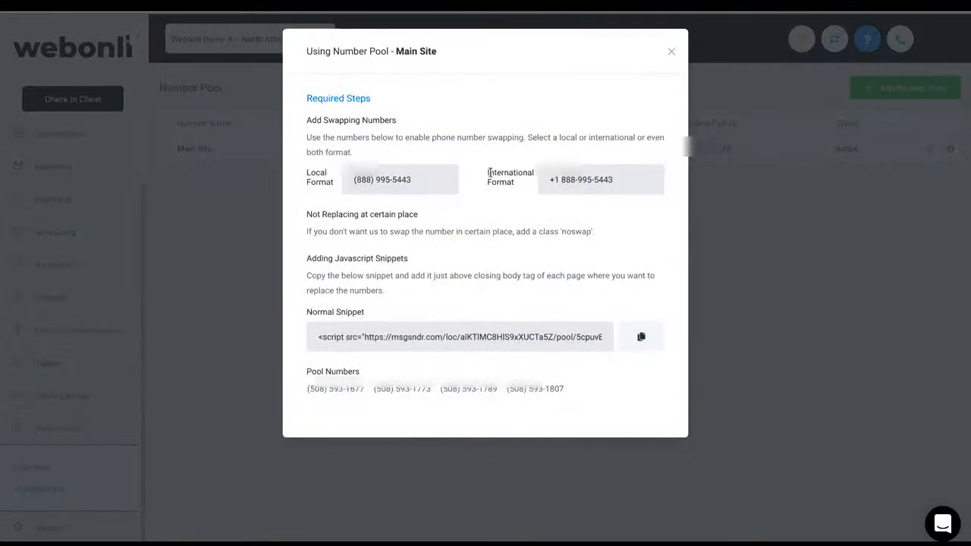
mouse_move(380, 128)
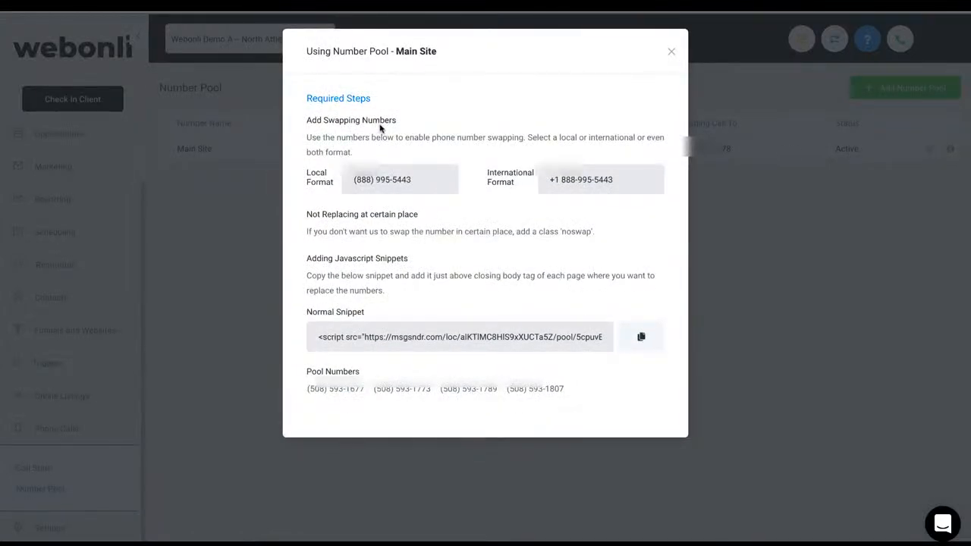
mouse_move(436, 364)
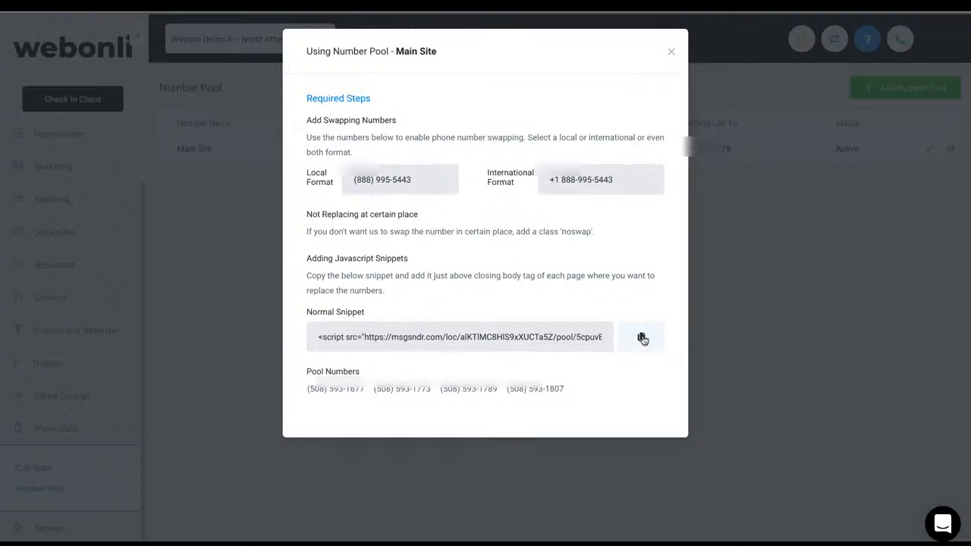
mouse_move(643, 337)
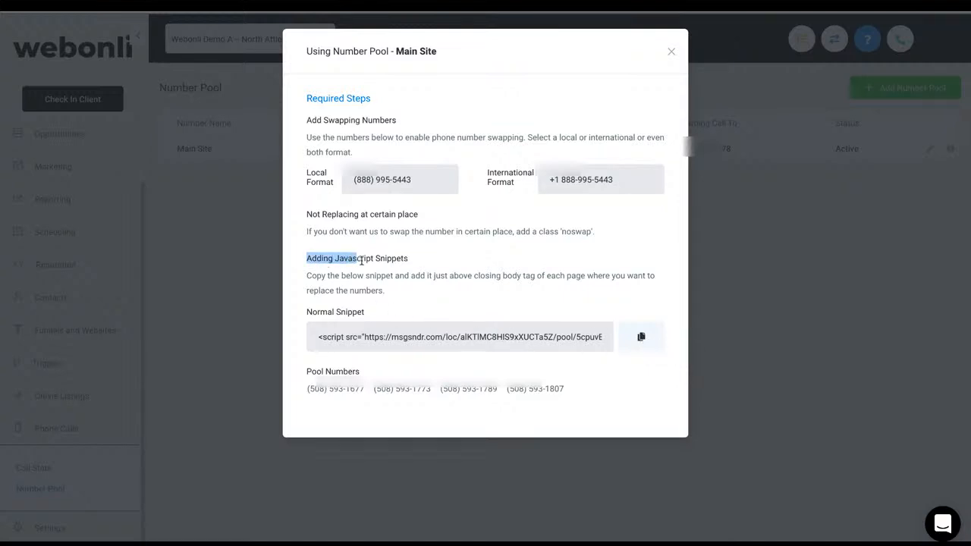
double_click(356, 258)
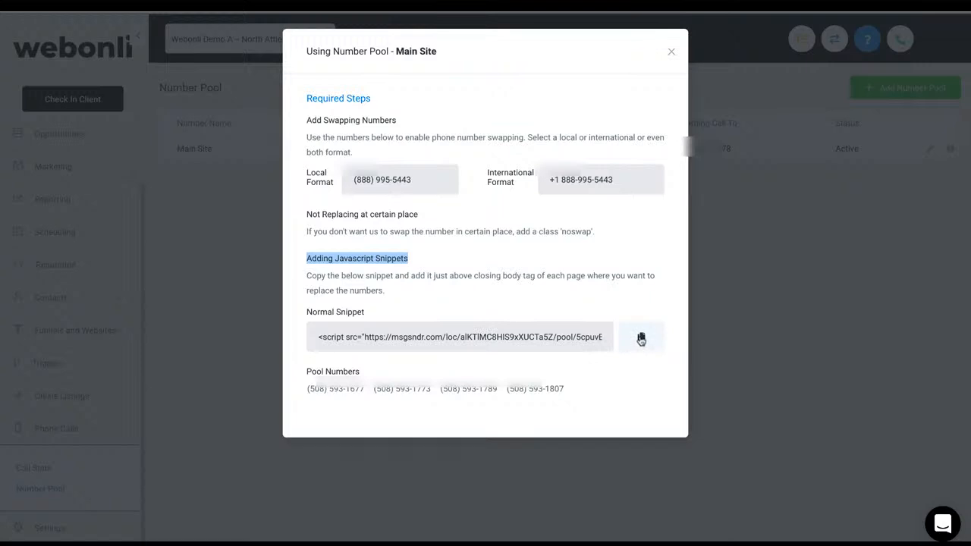
left_click(641, 336)
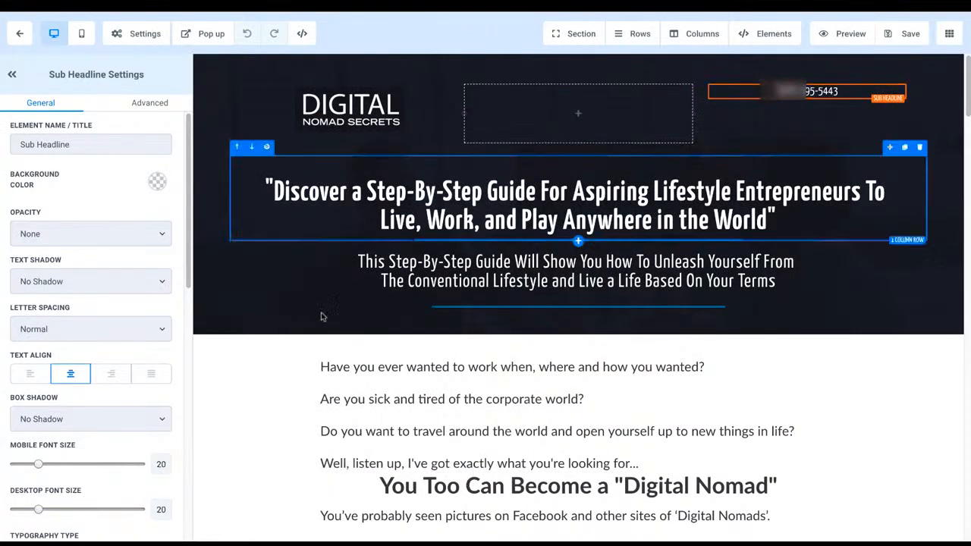
Scroll the Digital Nomad Secrets page to the $7 Get Started Now section.
left_click(444, 190)
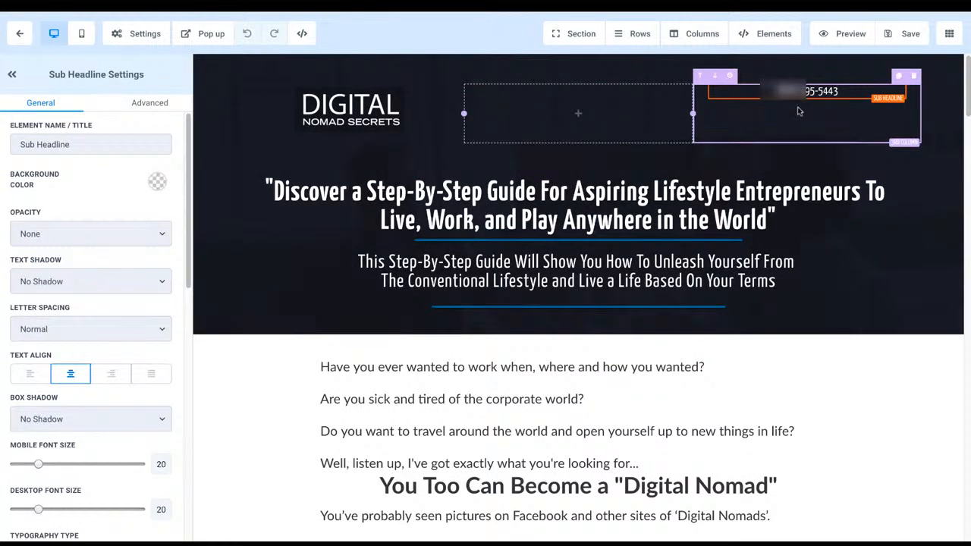
scroll("down", 3)
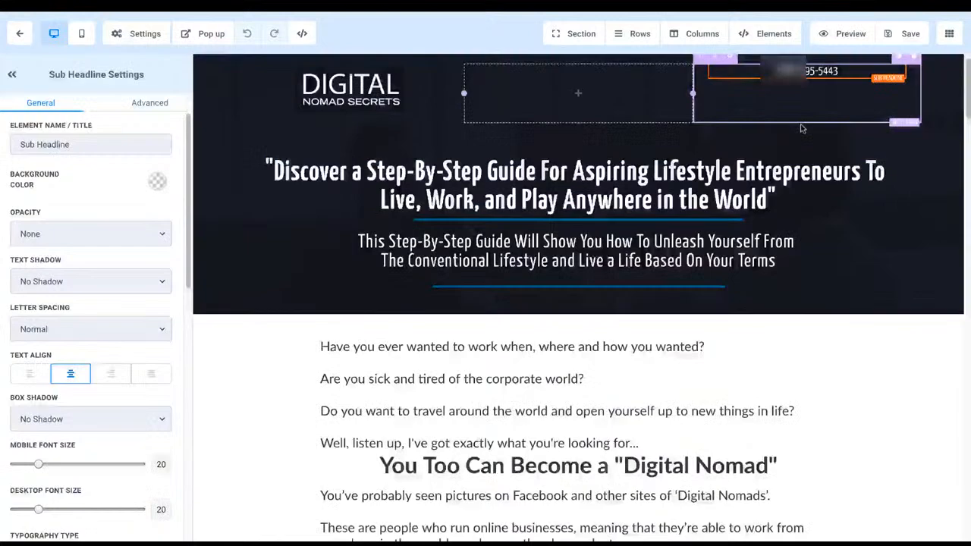
scroll("down", 3)
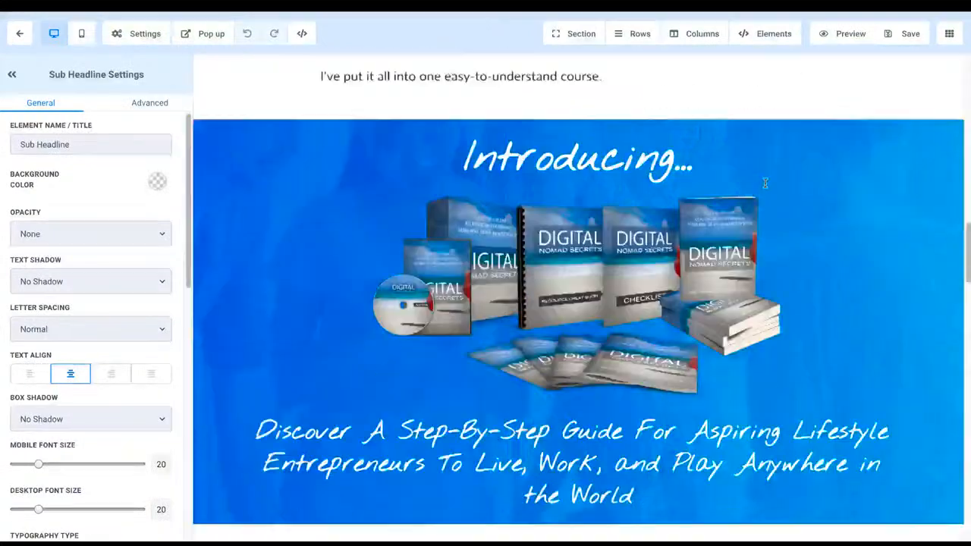
scroll("down", 3)
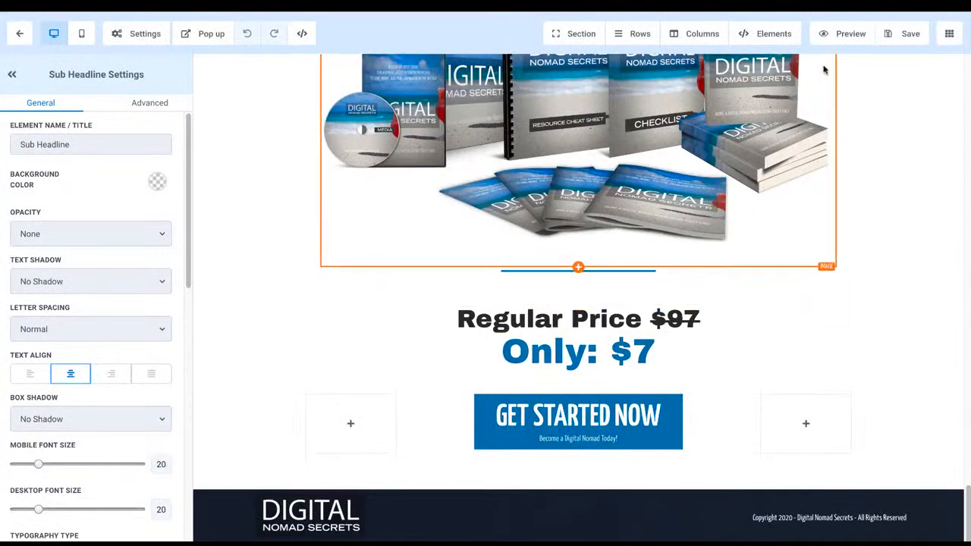
left_click(774, 33)
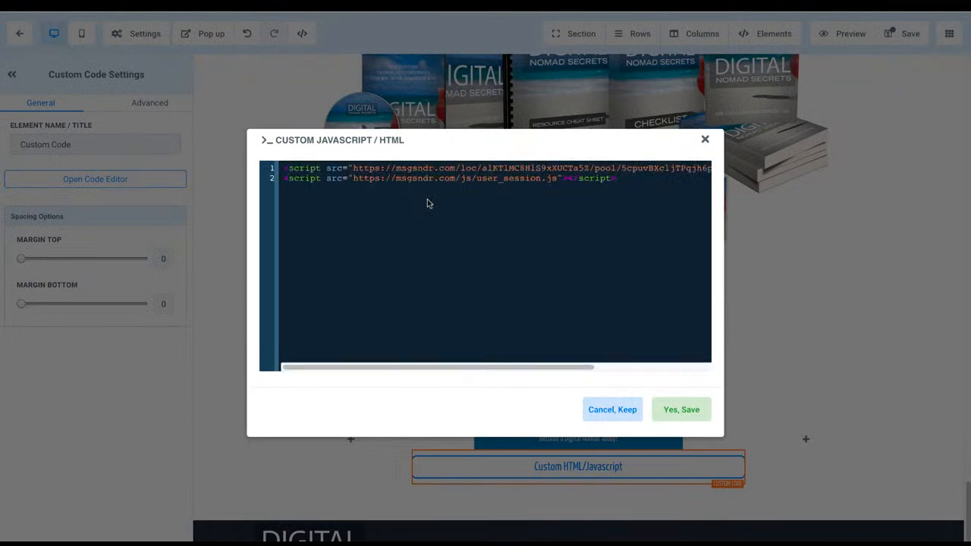
mouse_move(699, 428)
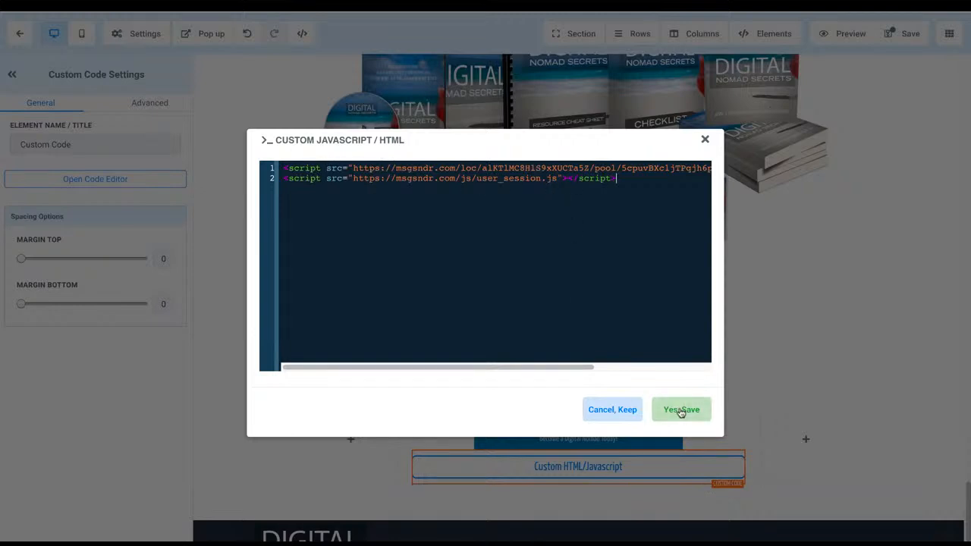
Save both tracking scripts in the custom code element and return to the page top.
left_click(681, 410)
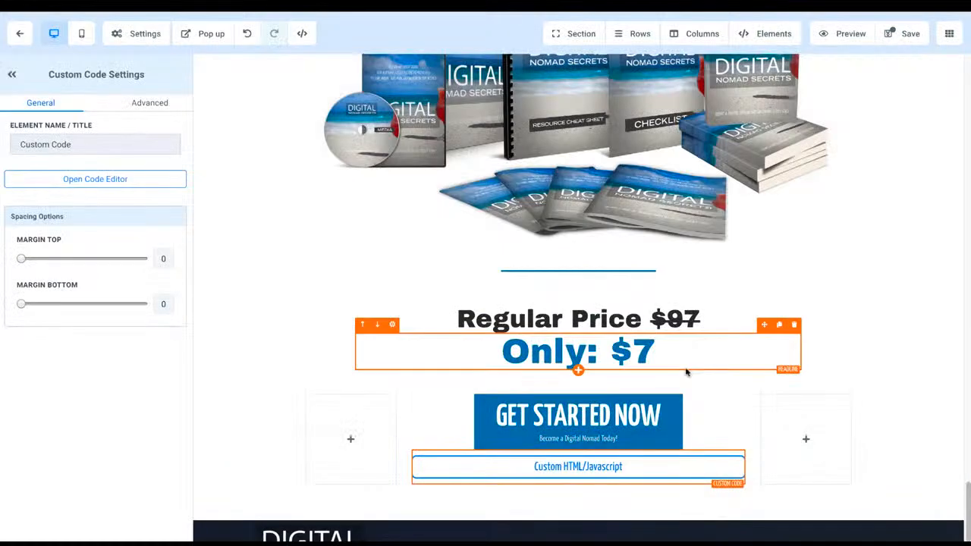
scroll("down", 3)
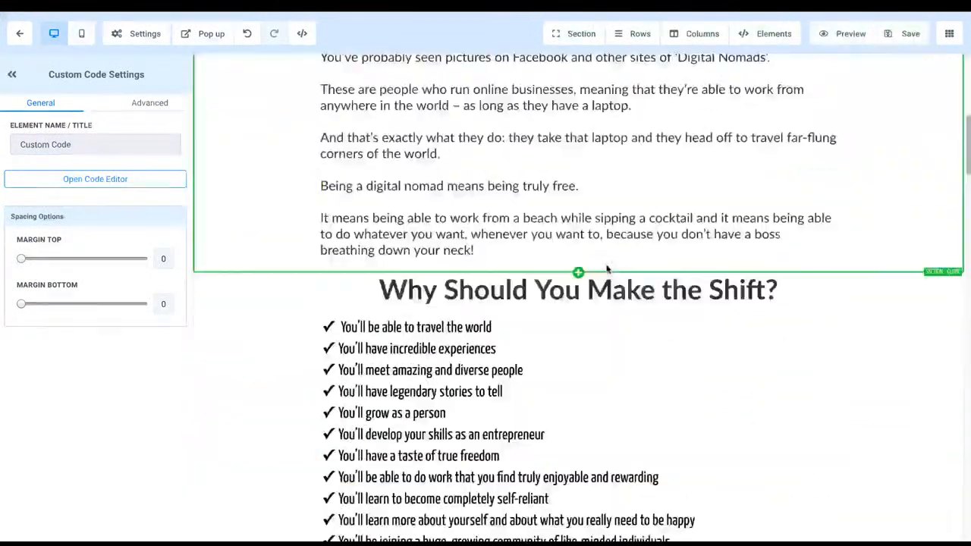
scroll("up", 3)
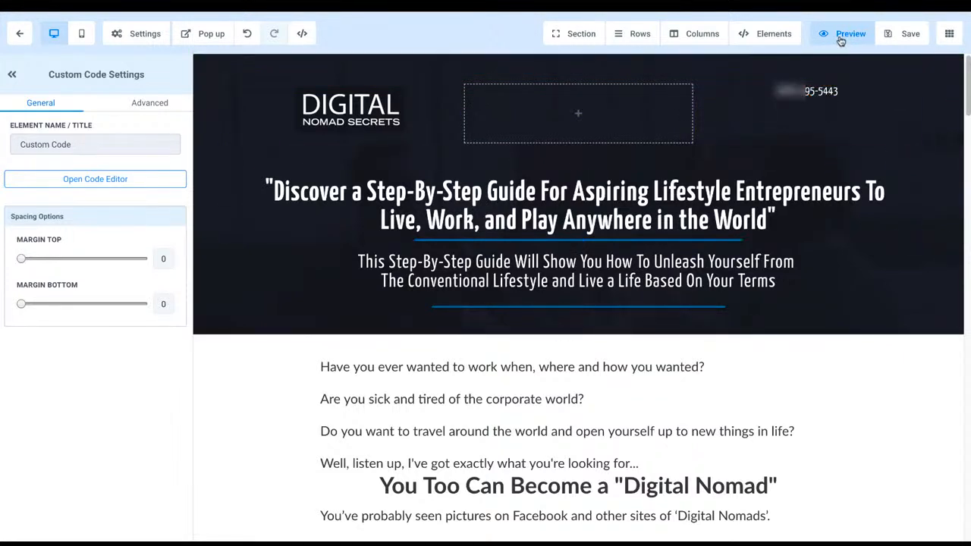
Preview the funnel page, checking the header number ending 1807, and dismiss the exit popup.
left_click(849, 34)
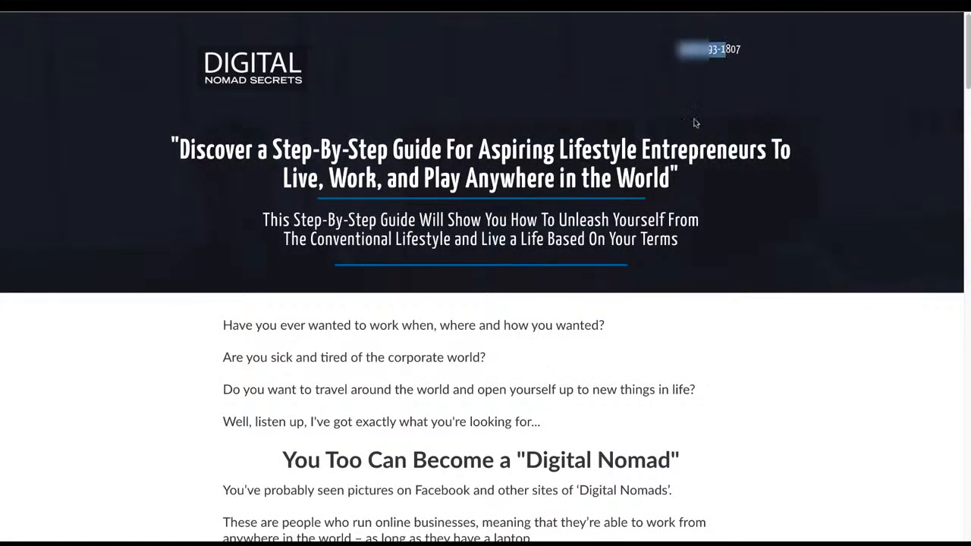
mouse_move(700, 98)
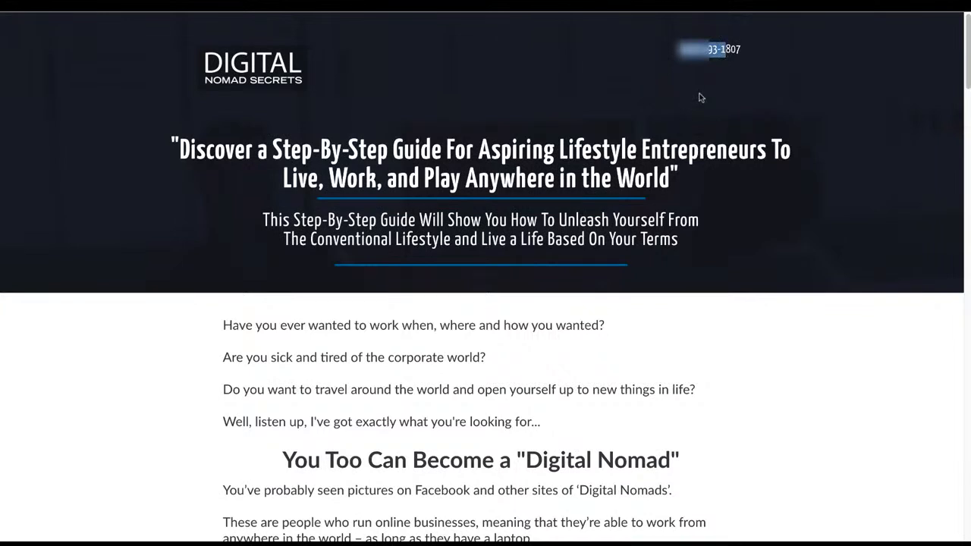
mouse_move(499, 97)
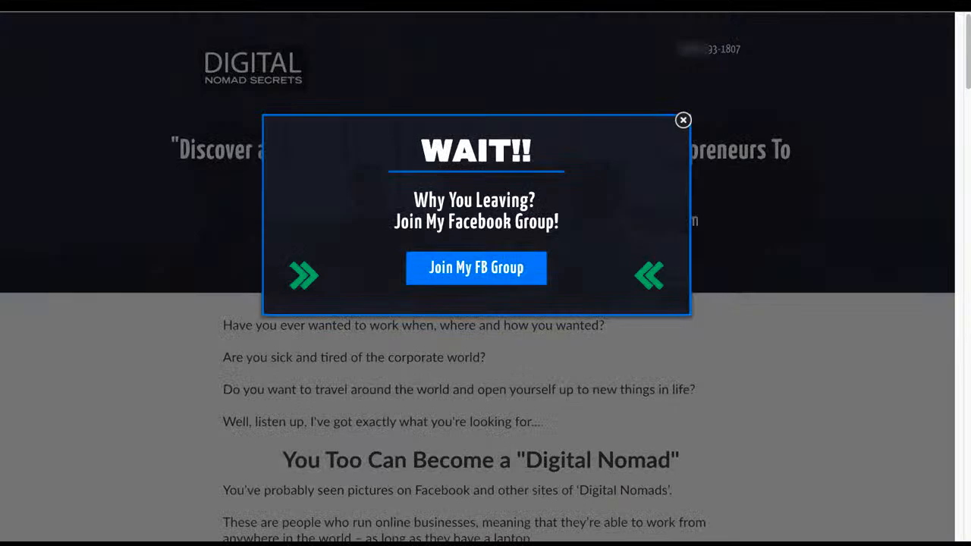
left_click(682, 120)
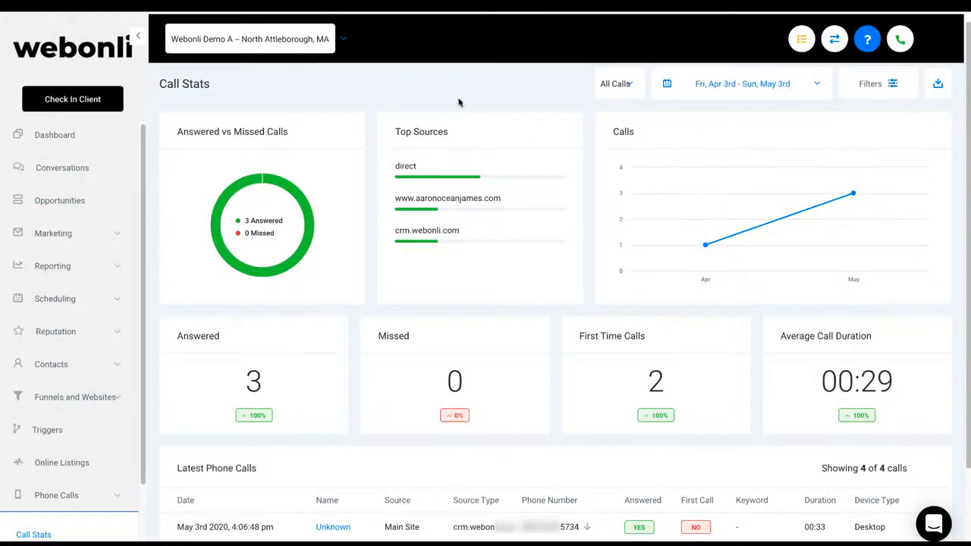
mouse_move(704, 244)
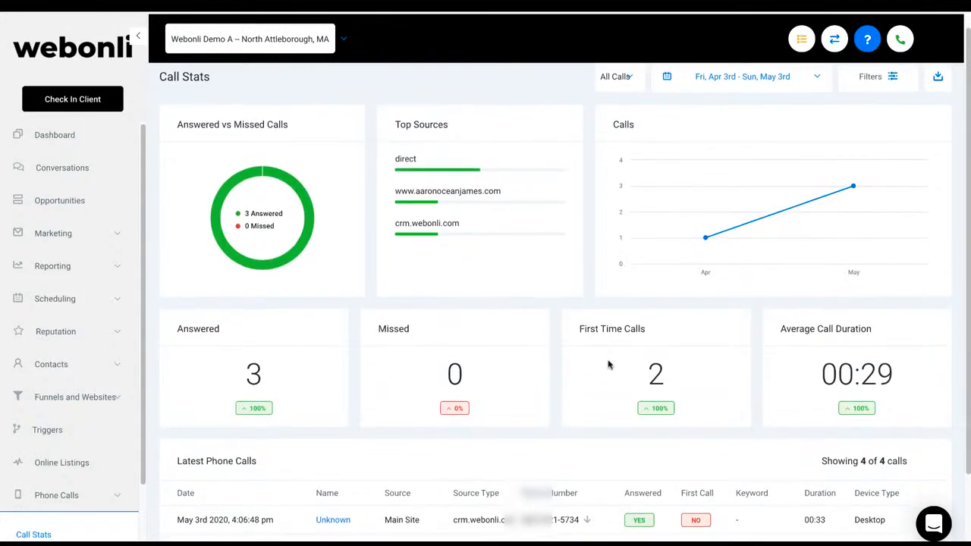
Scroll the Call Stats dashboard down to the Latest Phone Calls table.
scroll("down", 3)
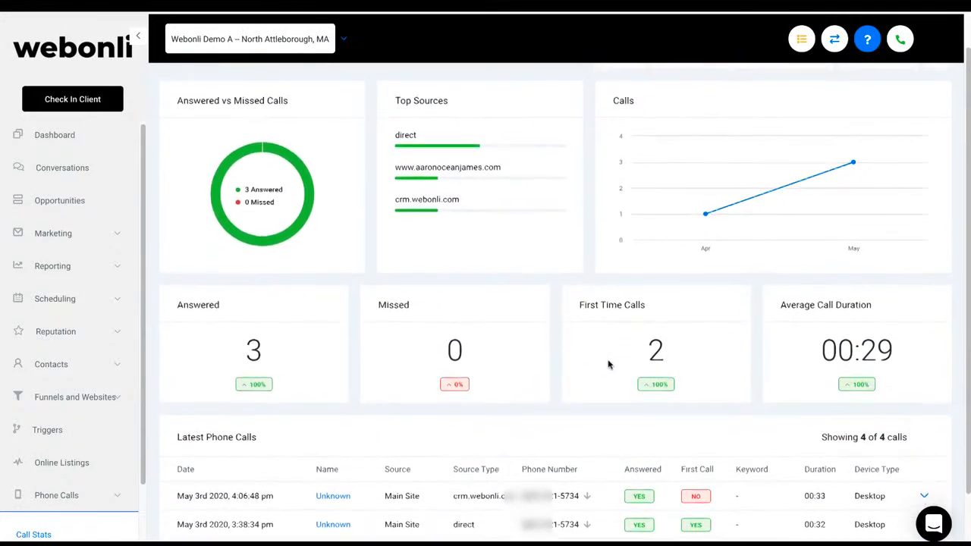
scroll("down", 3)
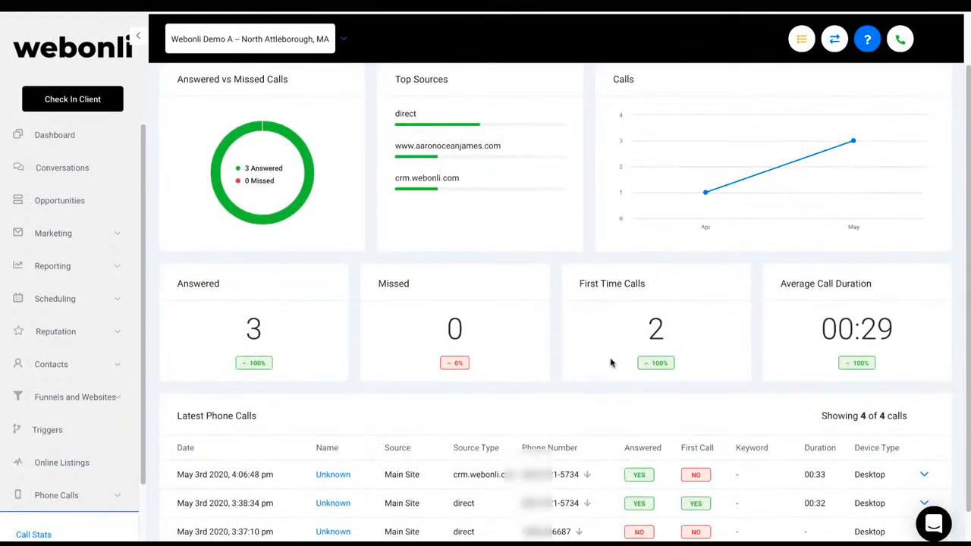
scroll("down", 3)
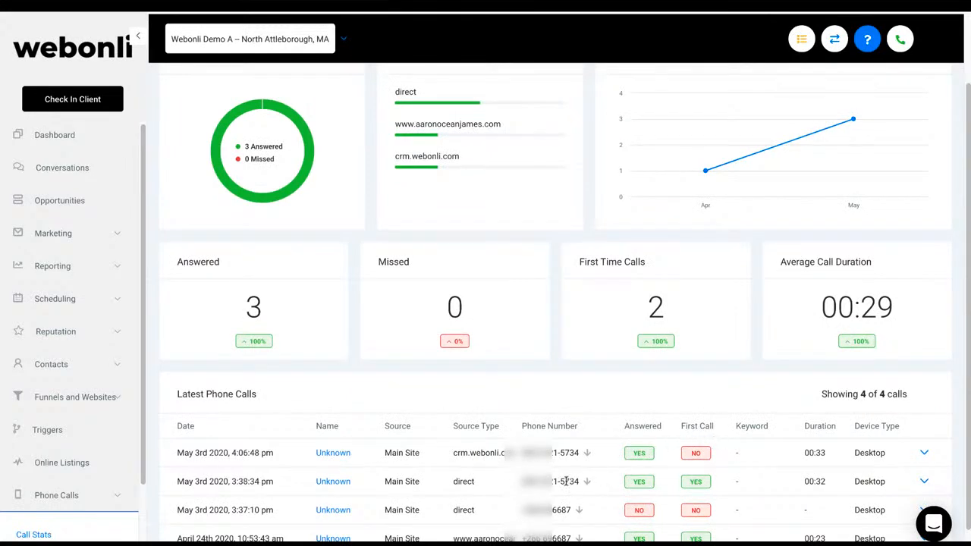
mouse_move(687, 492)
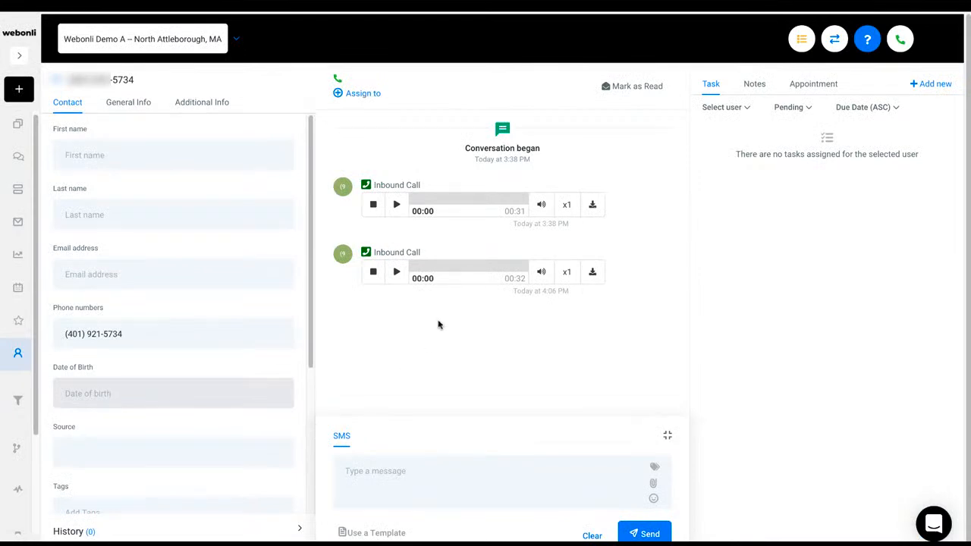
mouse_move(397, 274)
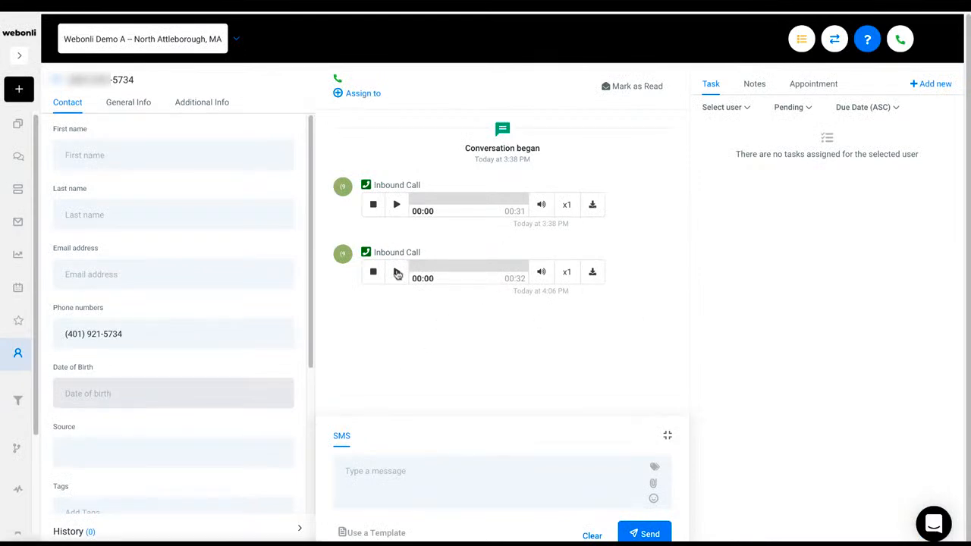
Play the 4:06 PM inbound call recording in the conversation with the caller ending 5734.
left_click(396, 271)
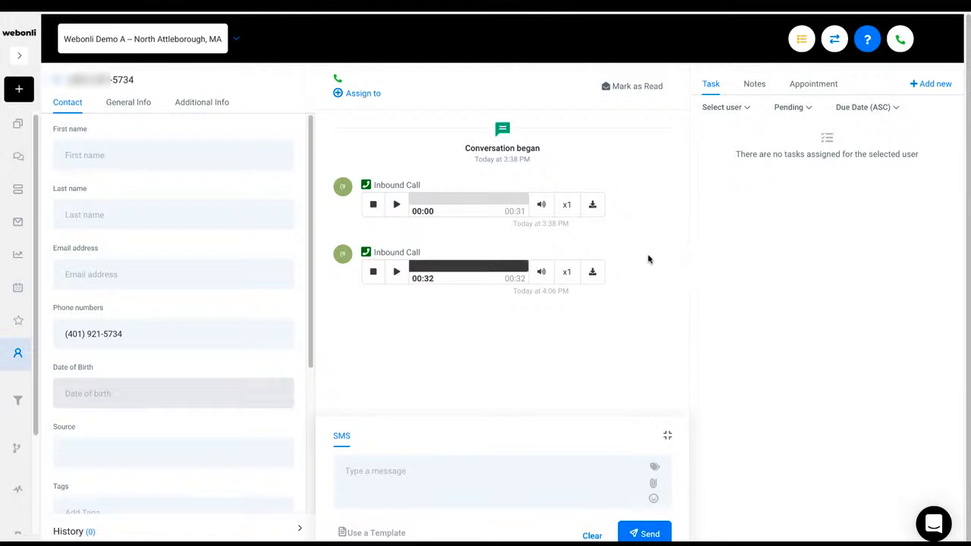
mouse_move(504, 254)
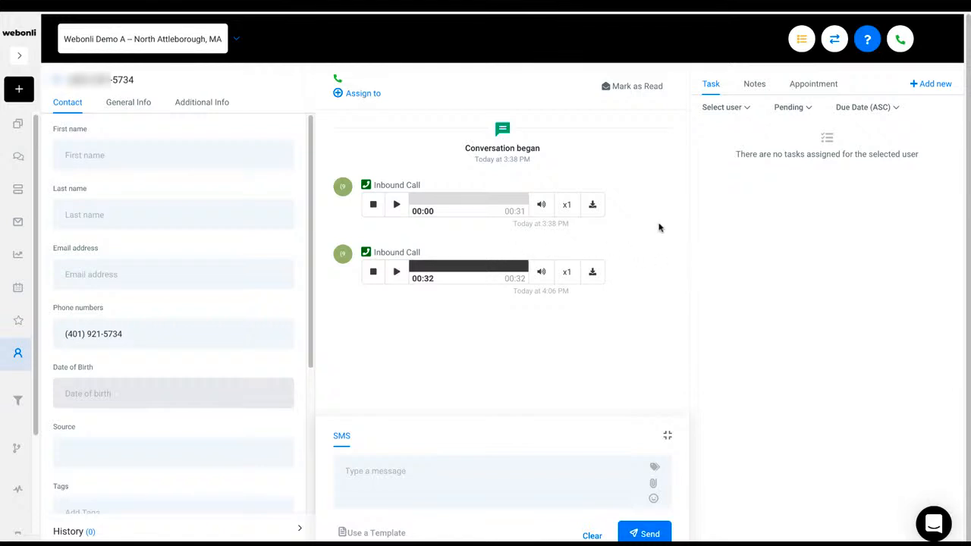
mouse_move(682, 217)
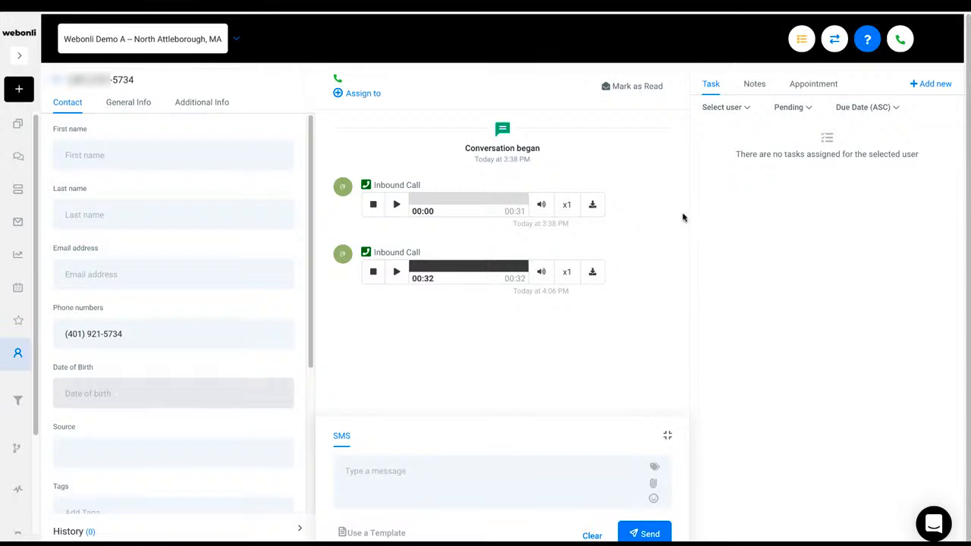
mouse_move(519, 197)
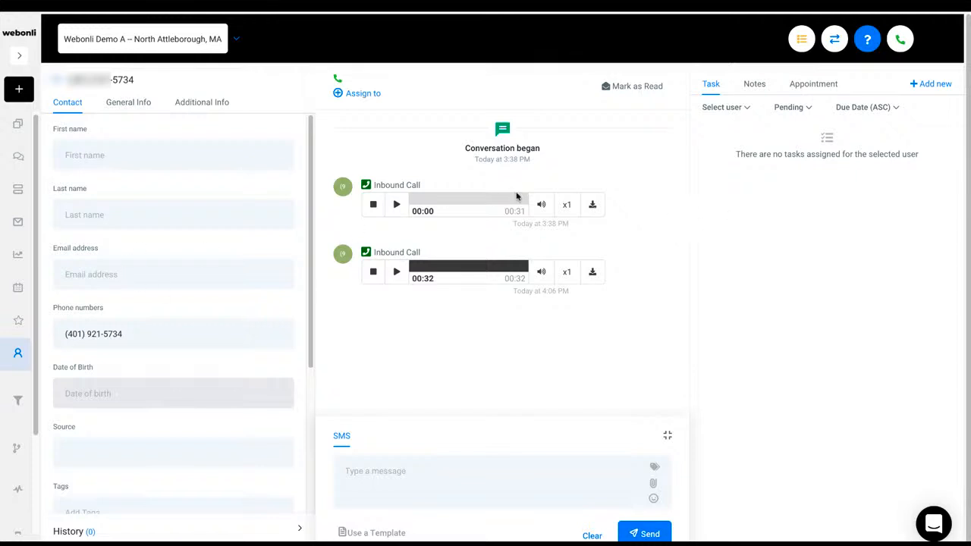